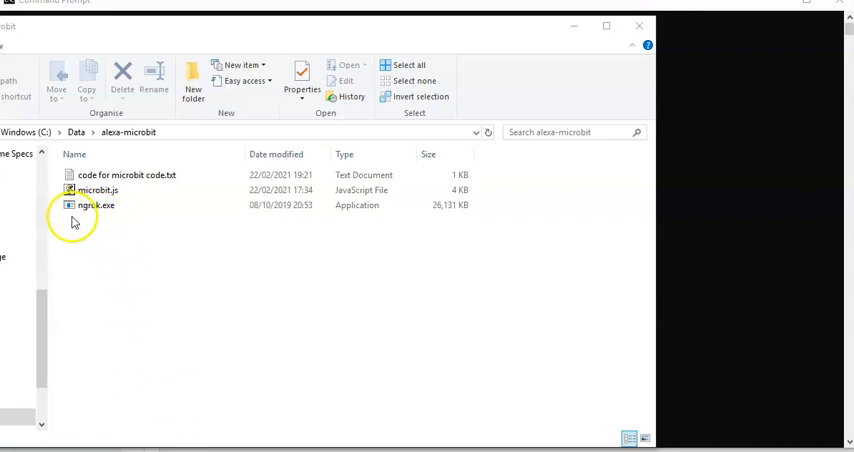
- Navigate the browser to developer.amazon.com/alexa/console/ask and reach the Skills list
{"action": "left_click", "coordinate": [88, 212]}
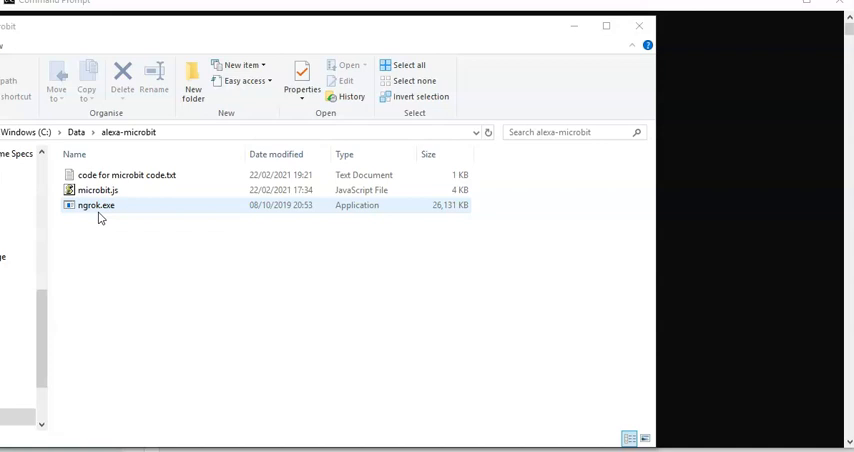
{"action": "left_click", "coordinate": [128, 174]}
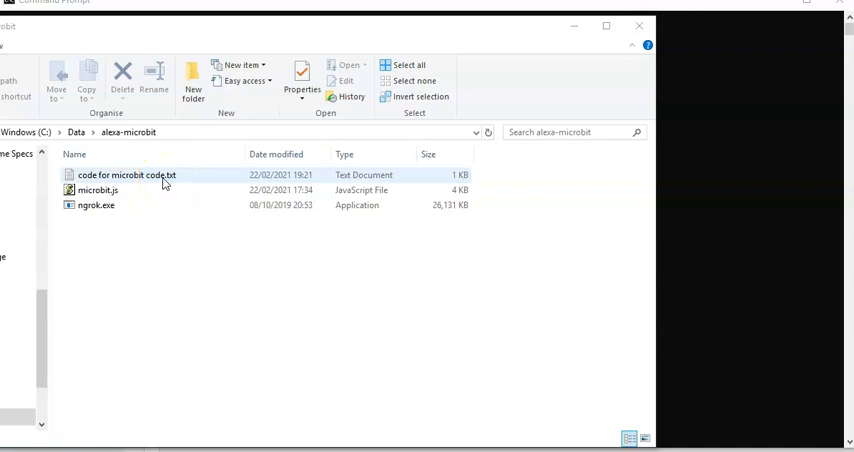
{"action": "left_click", "coordinate": [90, 190]}
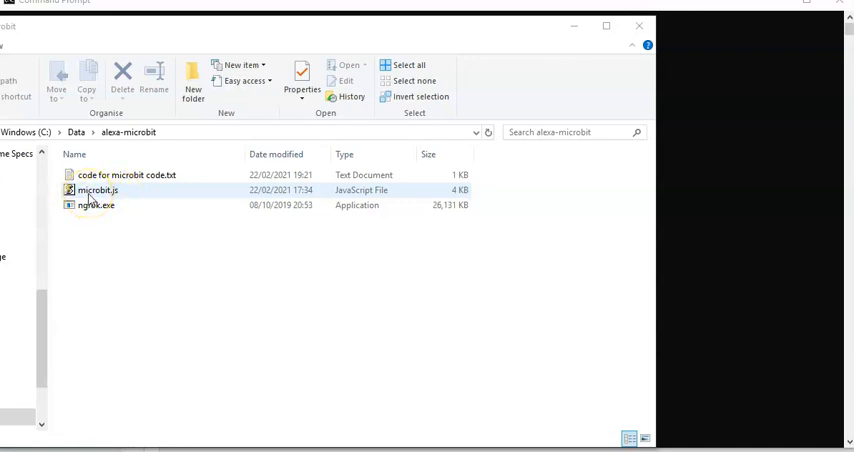
{"action": "left_click", "coordinate": [124, 176]}
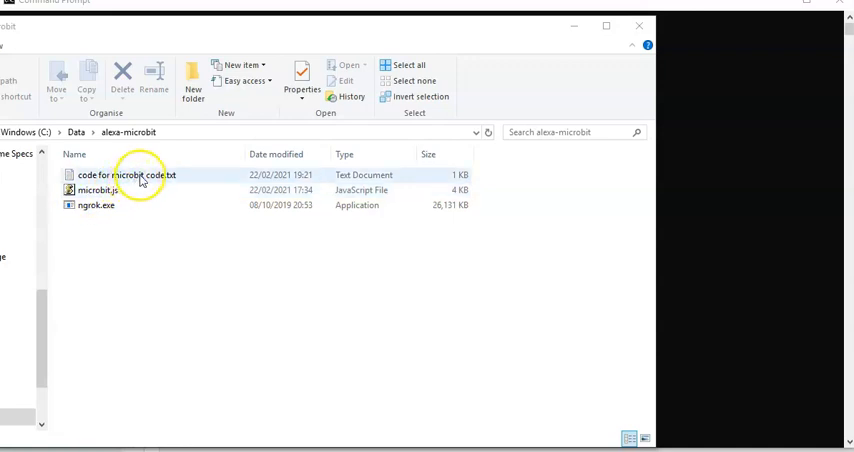
{"action": "left_click", "coordinate": [90, 190]}
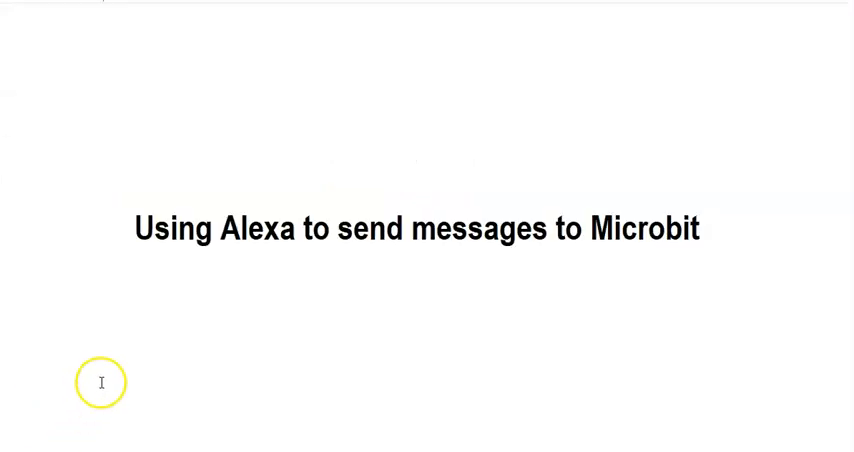
{"action": "mouse_move", "coordinate": [264, 252]}
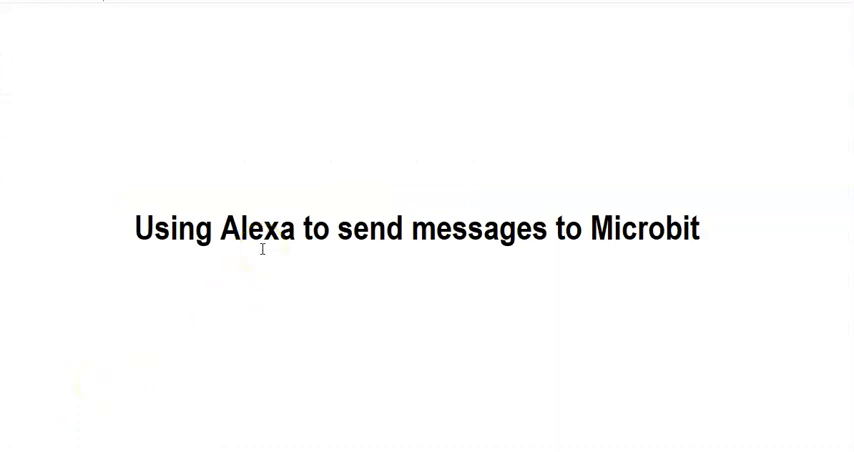
{"action": "left_click", "coordinate": [272, 254]}
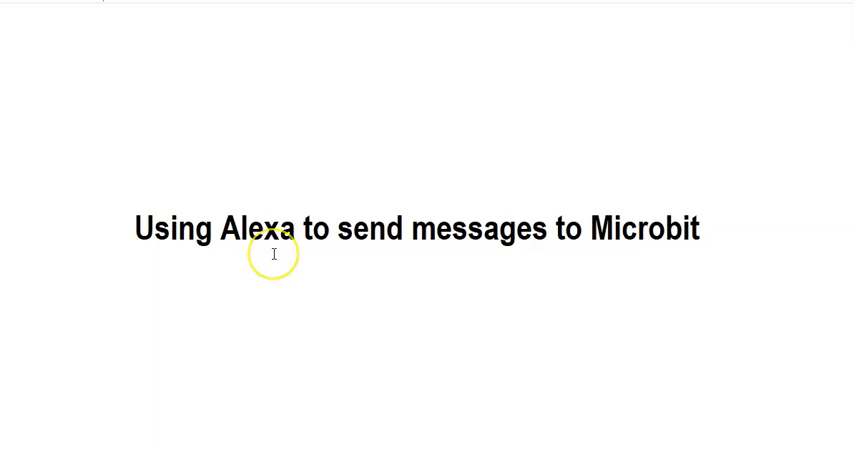
{"action": "mouse_move", "coordinate": [456, 248]}
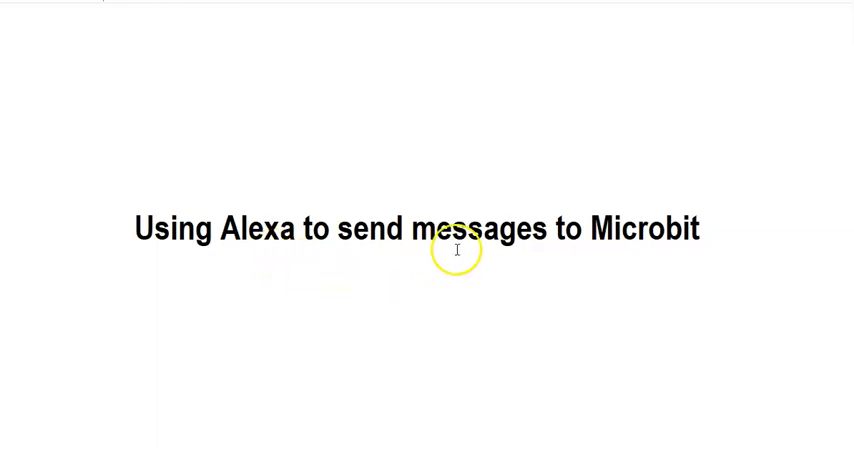
{"action": "mouse_move", "coordinate": [726, 236]}
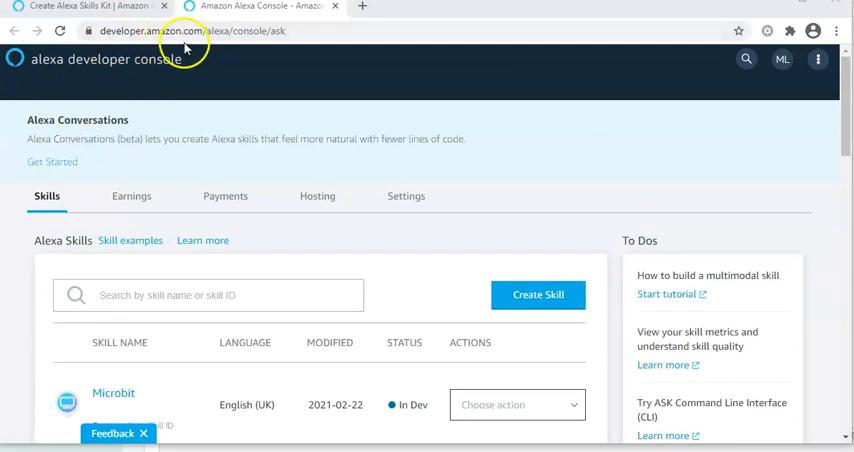
{"action": "mouse_move", "coordinate": [236, 38]}
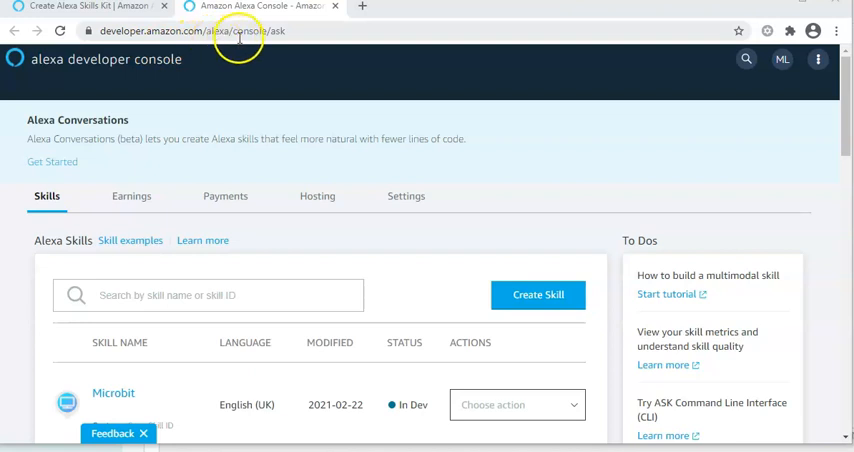
{"action": "mouse_move", "coordinate": [270, 36]}
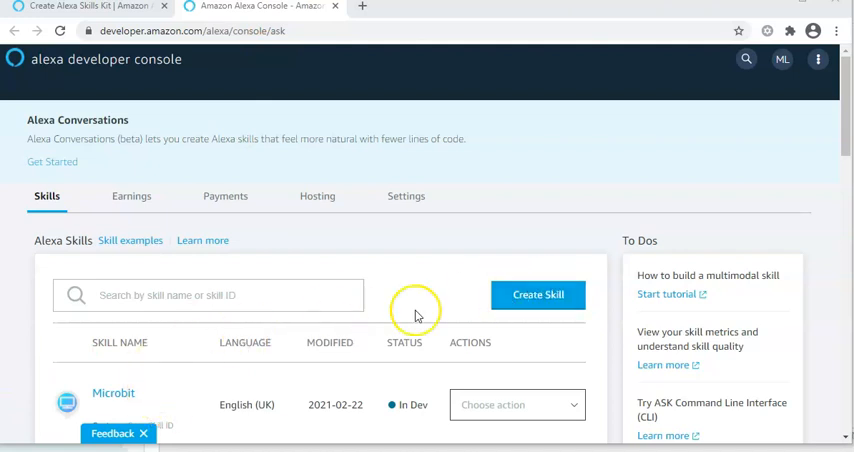
- Name the new skill 'micro bit', keep Custom and Alexa-hosted (Node.js), and create it
{"action": "left_click", "coordinate": [538, 294]}
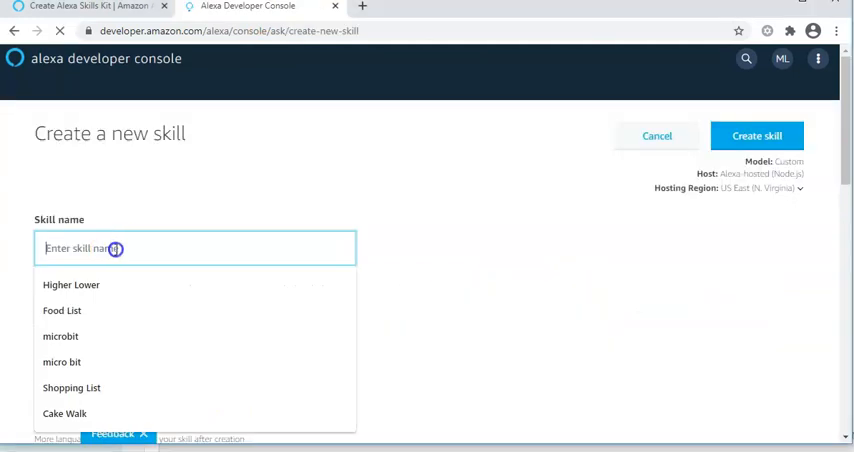
{"action": "type", "text": "mi"}
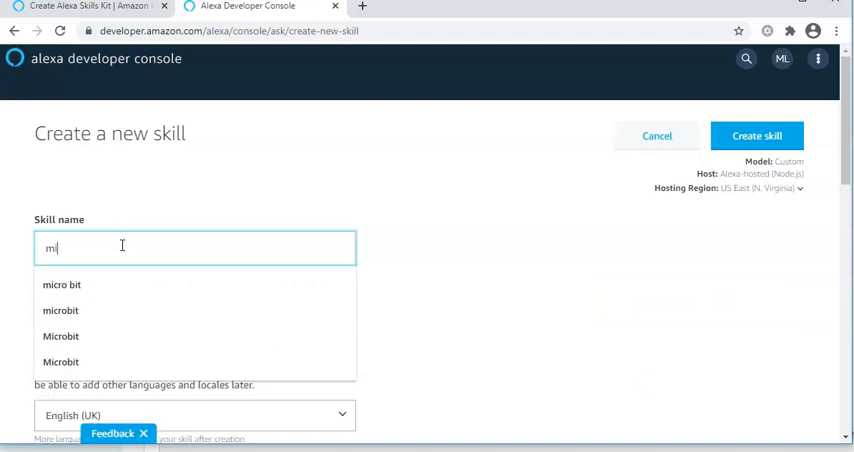
{"action": "scroll", "scroll_direction": "down", "scroll_amount": 3}
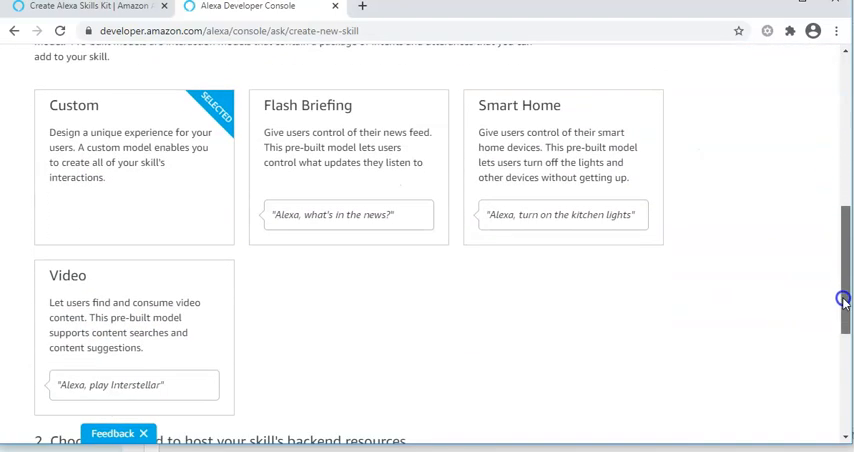
{"action": "scroll", "scroll_direction": "down", "scroll_amount": 3}
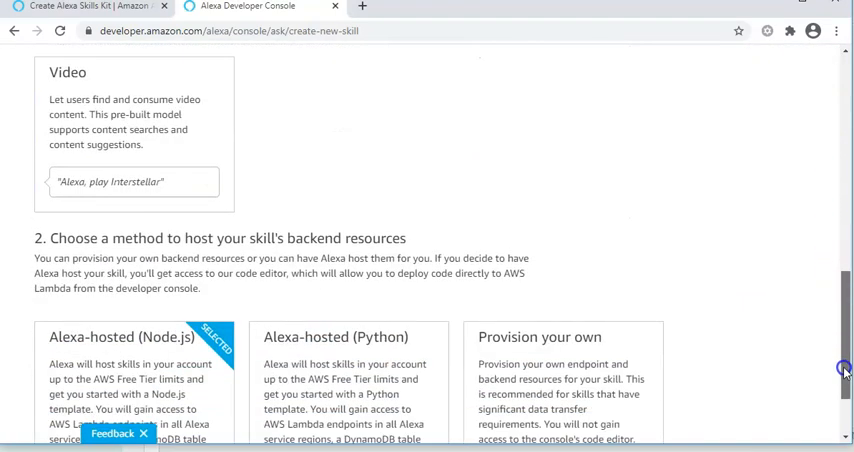
{"action": "scroll", "scroll_direction": "down", "scroll_amount": 3}
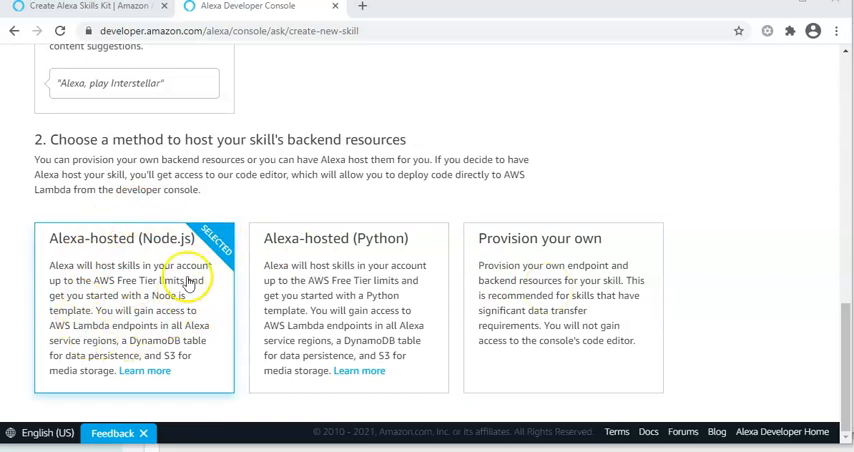
{"action": "mouse_move", "coordinate": [172, 248]}
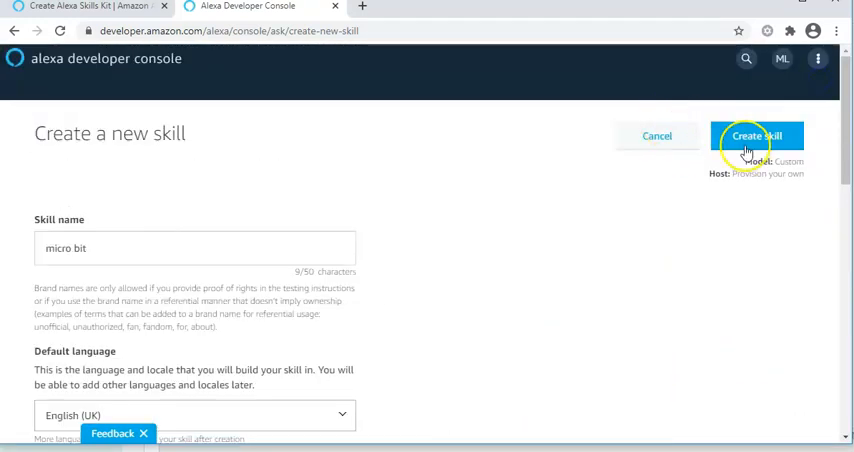
{"action": "left_click", "coordinate": [758, 136]}
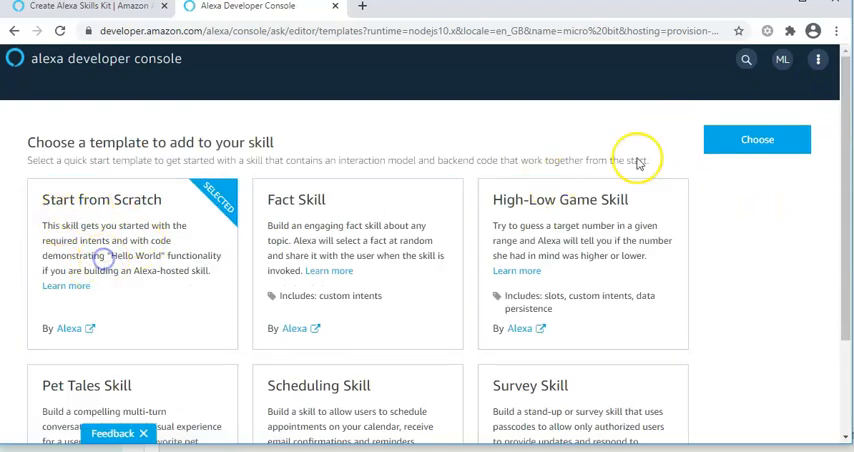
- Choose the Start from Scratch template so the micro bit build page shows its invocation name
{"action": "left_click", "coordinate": [762, 138]}
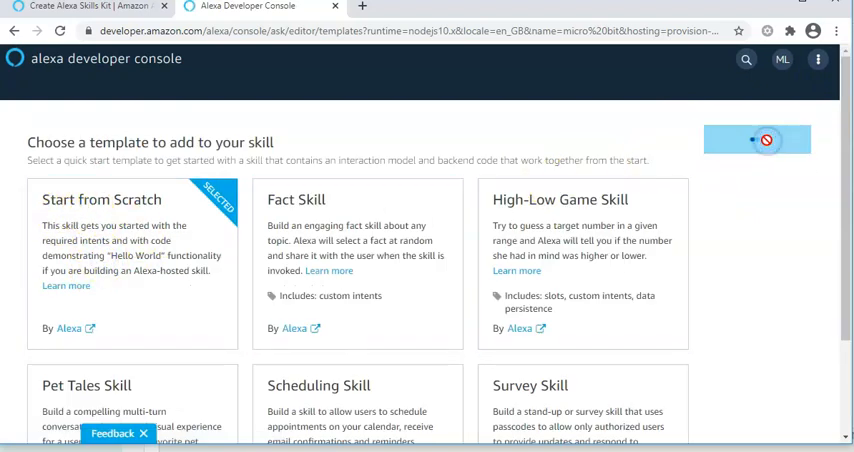
{"action": "left_click", "coordinate": [764, 140]}
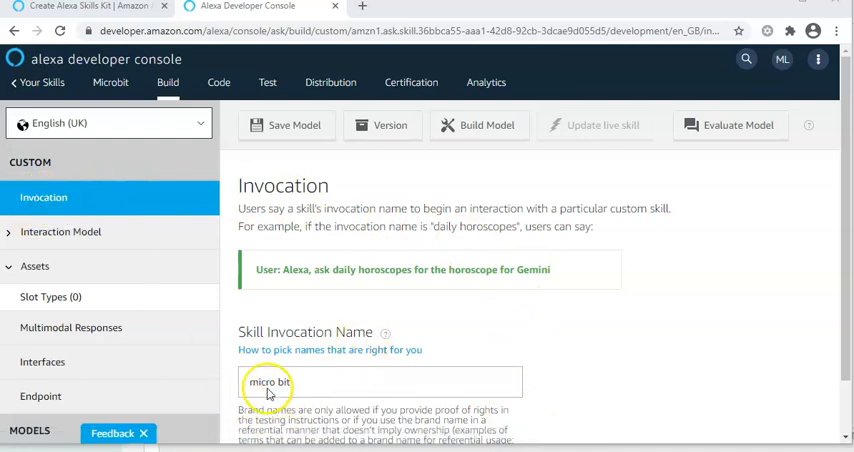
{"action": "mouse_move", "coordinate": [12, 240]}
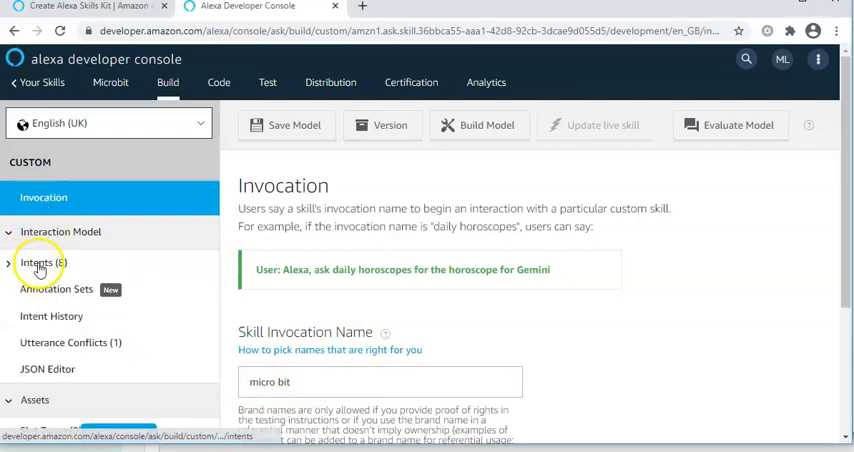
- Show the eight intents in the Build sidebar, scrolling to the custom bright and dark intents
{"action": "left_click", "coordinate": [40, 268]}
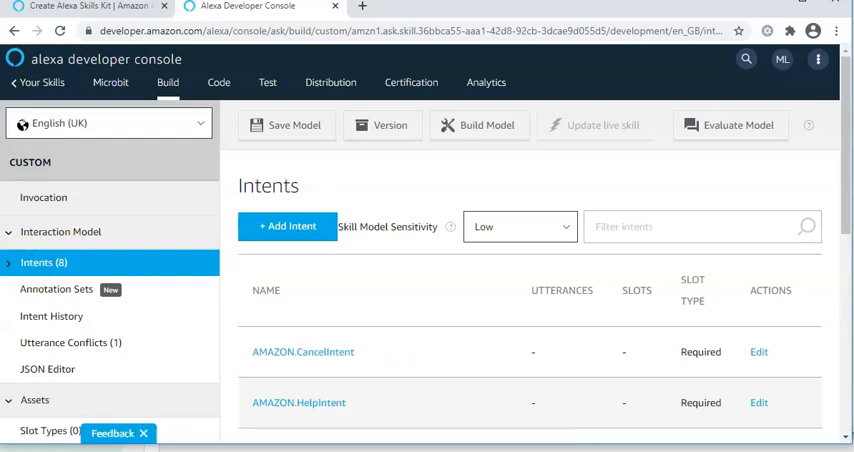
{"action": "scroll", "scroll_direction": "down", "scroll_amount": 3}
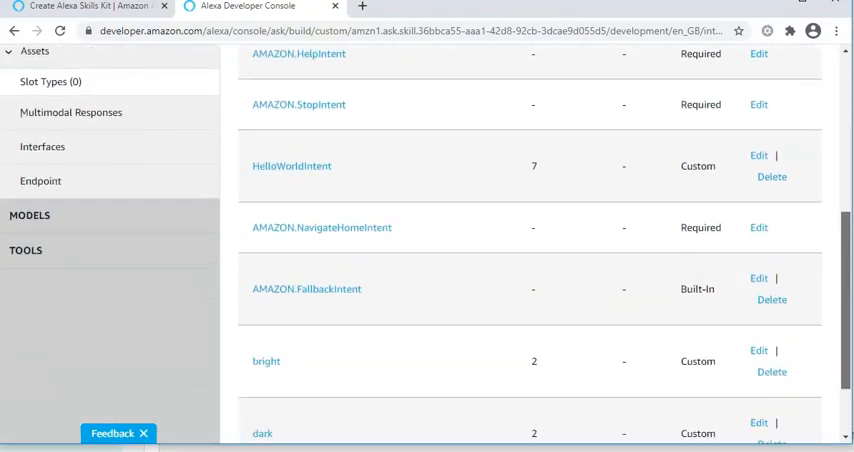
{"action": "scroll", "scroll_direction": "down", "scroll_amount": 3}
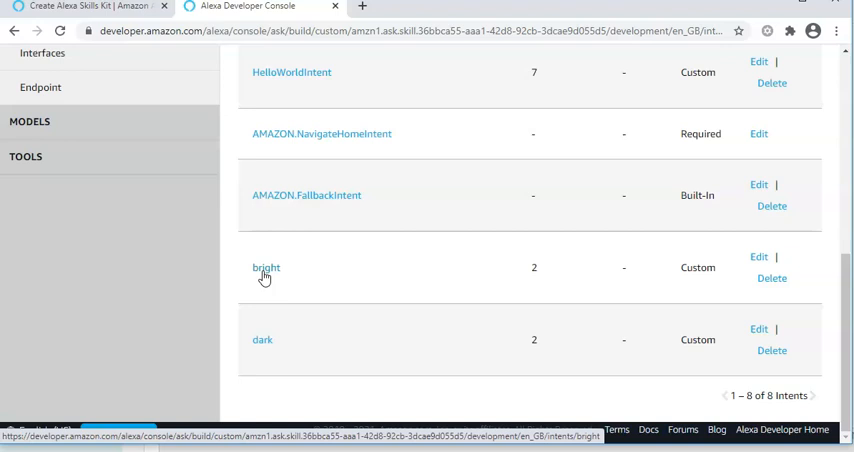
{"action": "mouse_move", "coordinate": [284, 284]}
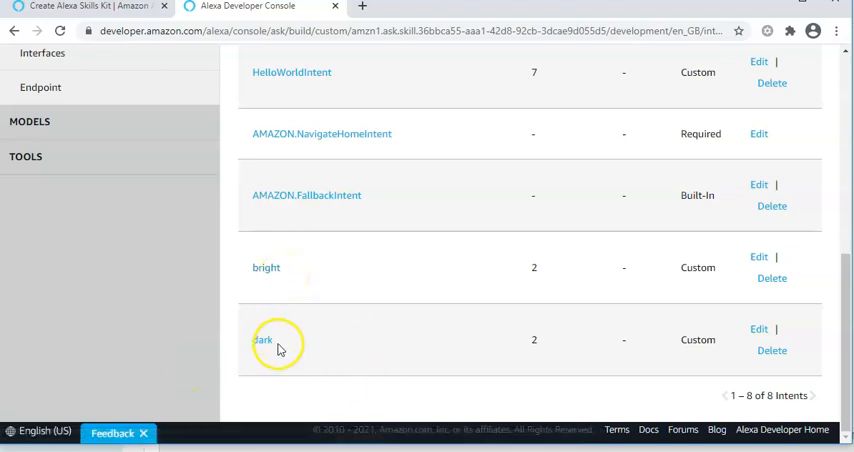
{"action": "mouse_move", "coordinate": [600, 296]}
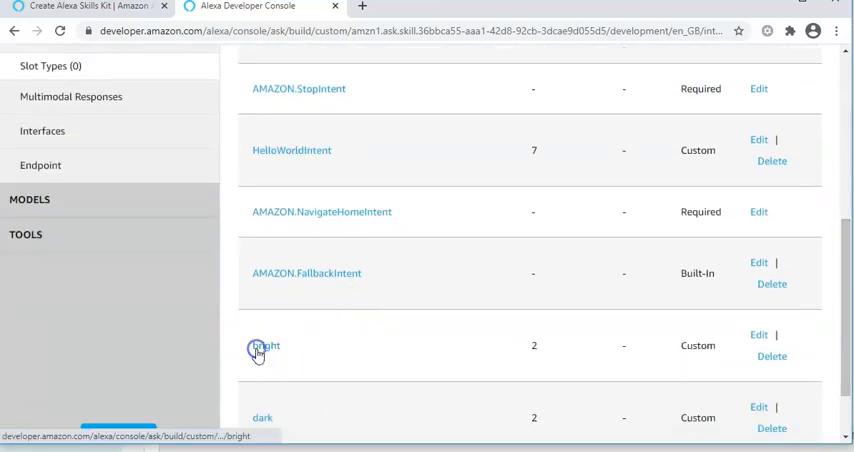
- Inspect the bright intent (bright, on), return to the intents list, and review the dark intent (off, dark)
{"action": "left_click", "coordinate": [264, 344]}
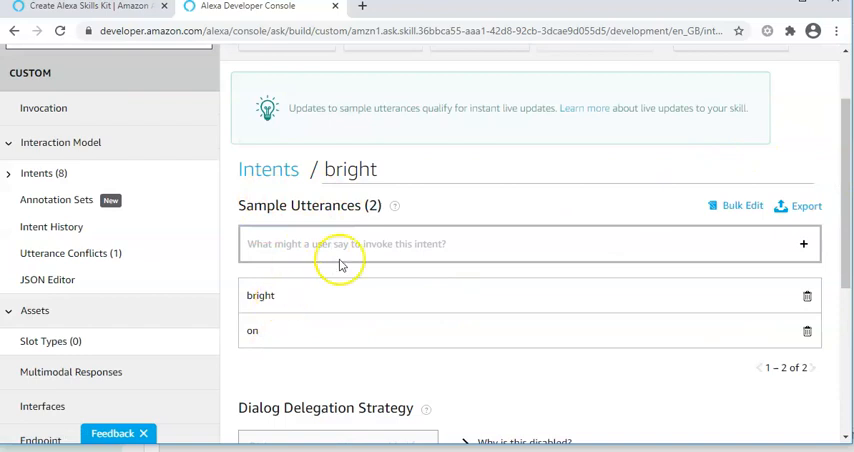
{"action": "mouse_move", "coordinate": [356, 210]}
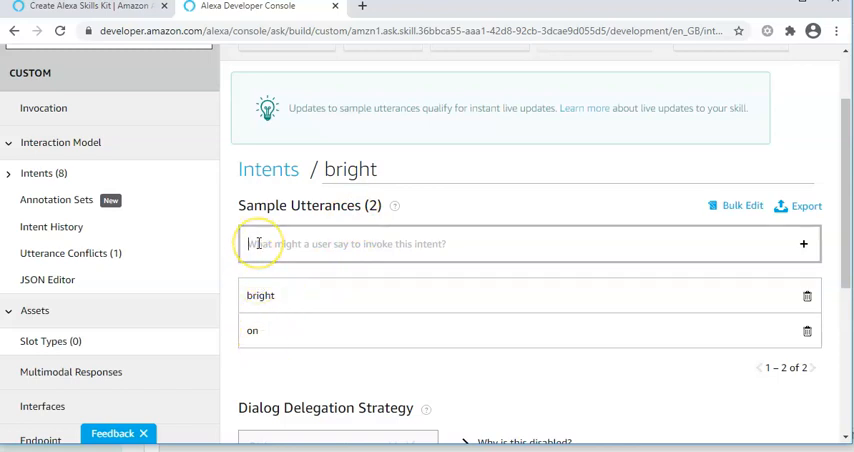
{"action": "mouse_move", "coordinate": [268, 168]}
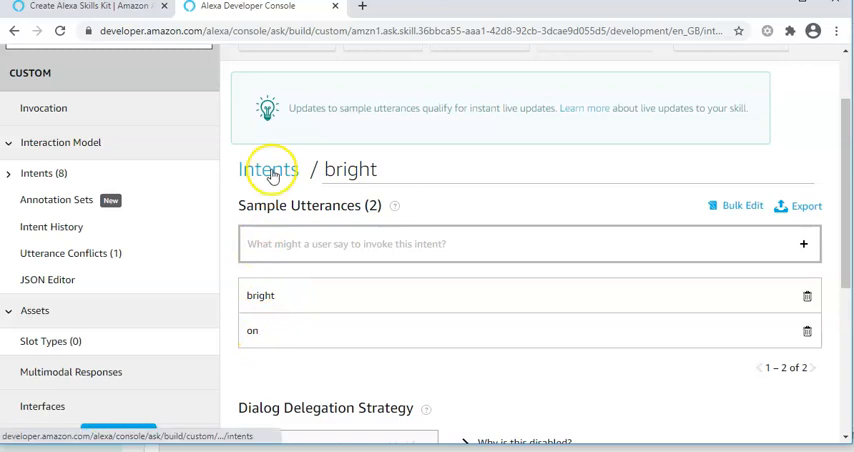
{"action": "left_click", "coordinate": [268, 168]}
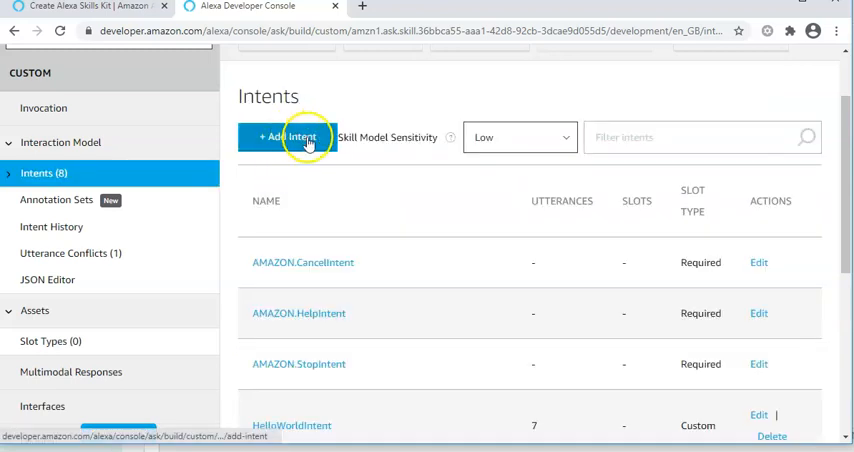
{"action": "mouse_move", "coordinate": [270, 140]}
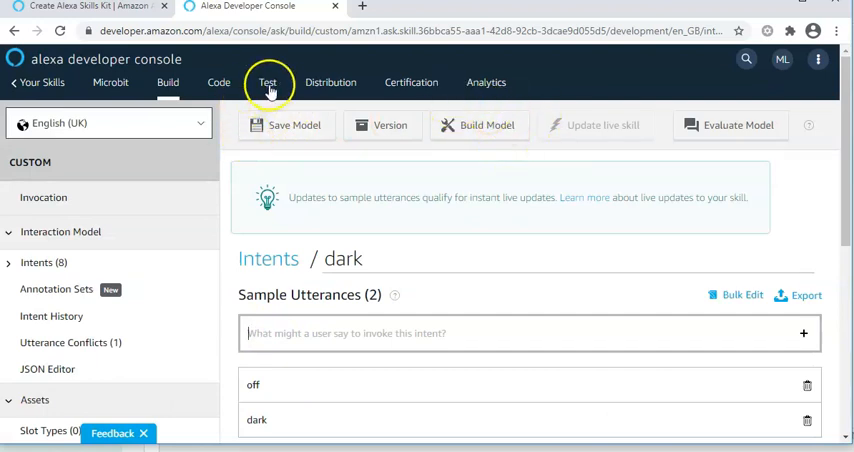
{"action": "left_click", "coordinate": [268, 82]}
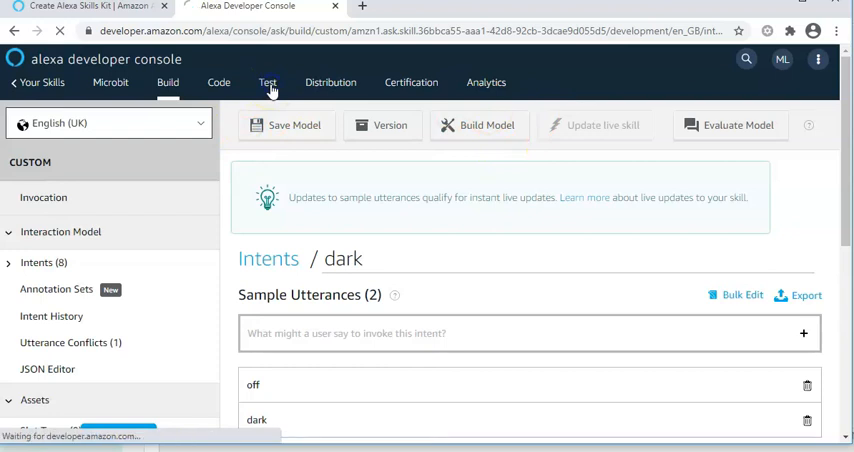
- Confirm testing is enabled for Development and begin the utterance 'open' in the Alexa Simulator box
{"action": "left_click", "coordinate": [268, 82]}
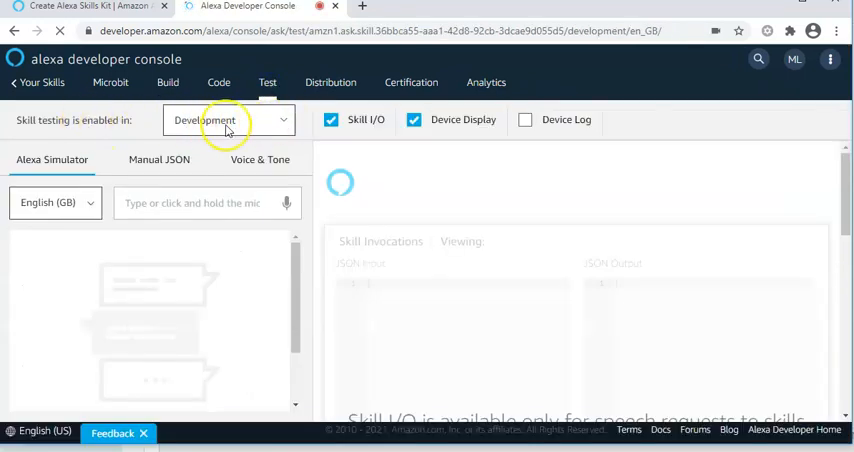
{"action": "left_click", "coordinate": [228, 120]}
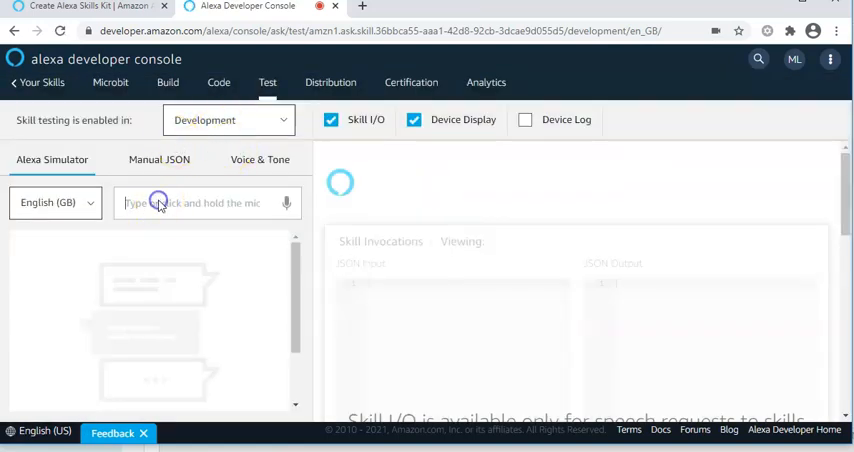
{"action": "type", "text": "open"}
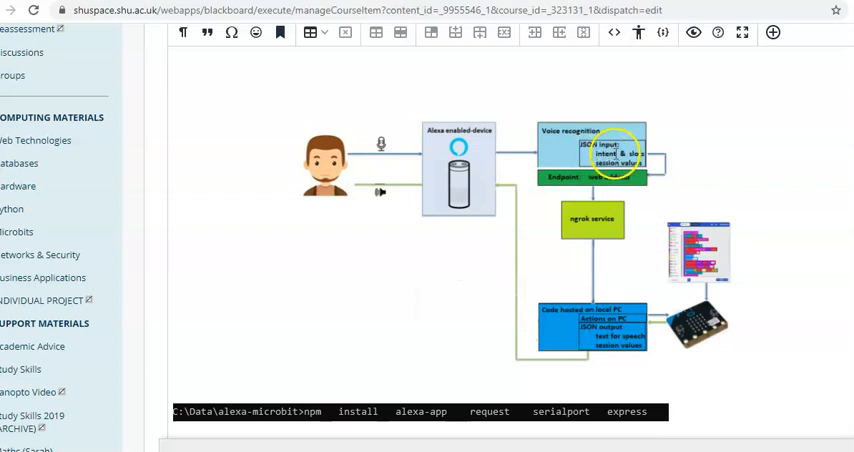
{"action": "mouse_move", "coordinate": [728, 168]}
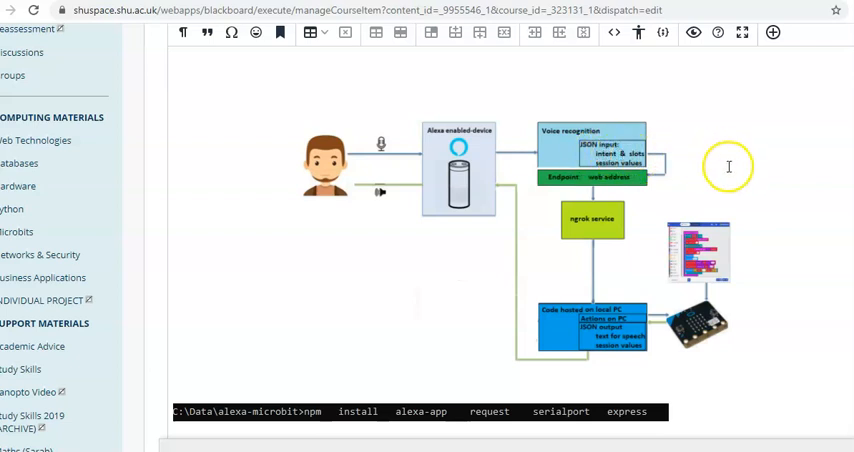
- Scroll the Blackboard course page to the Alexa-ngrok-micro:bit architecture diagram
{"action": "scroll", "scroll_direction": "down", "scroll_amount": 3}
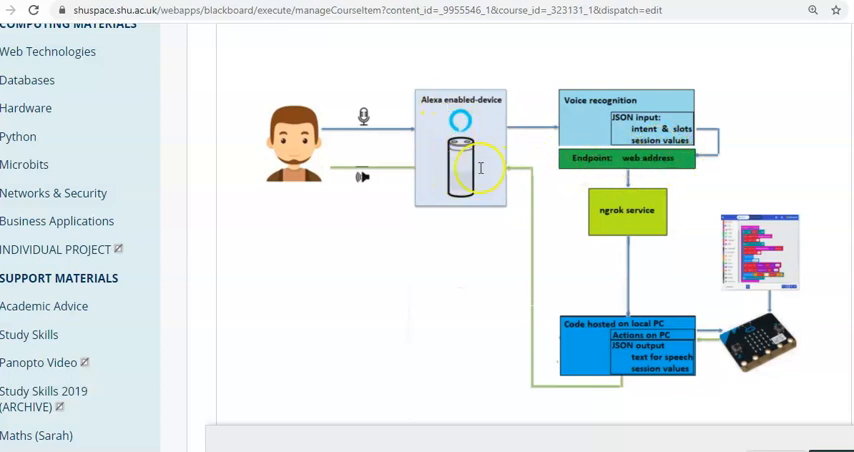
{"action": "mouse_move", "coordinate": [200, 172]}
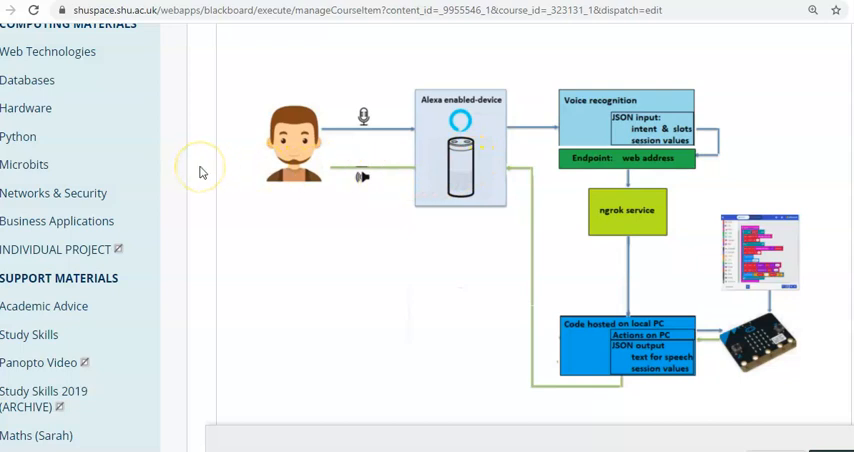
{"action": "mouse_move", "coordinate": [644, 172]}
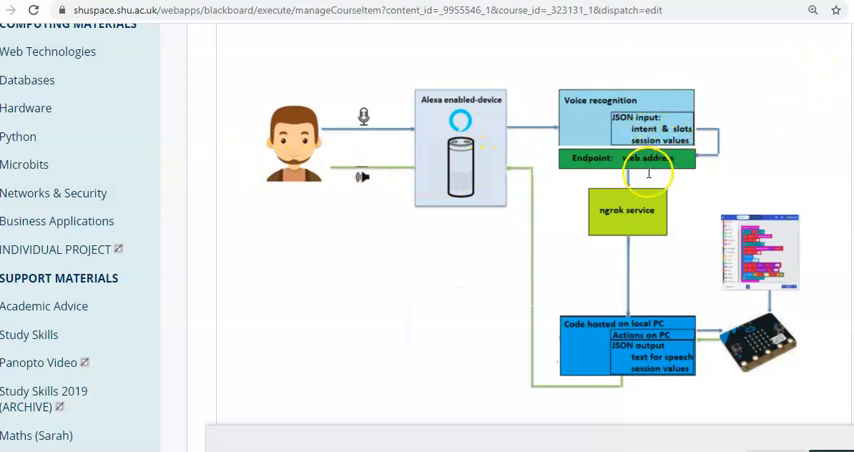
{"action": "mouse_move", "coordinate": [664, 158]}
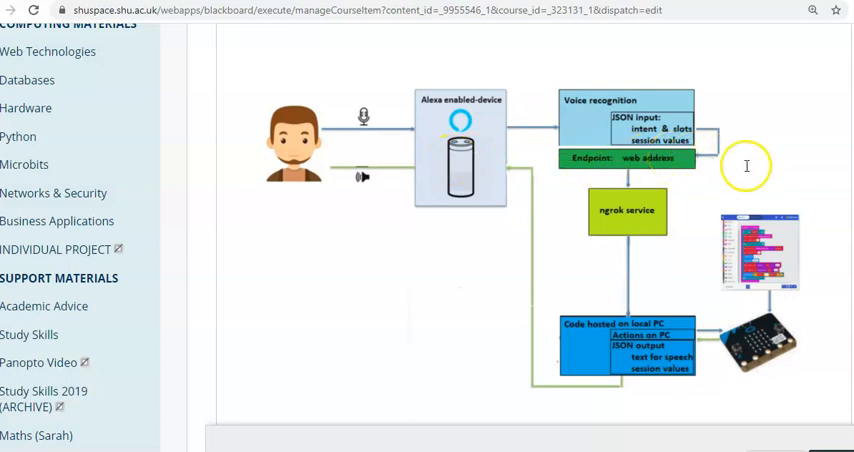
{"action": "mouse_move", "coordinate": [664, 232]}
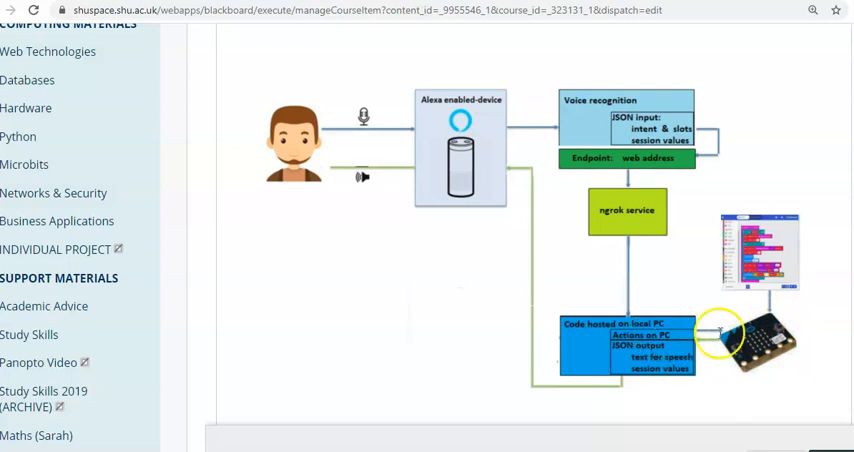
{"action": "mouse_move", "coordinate": [760, 328]}
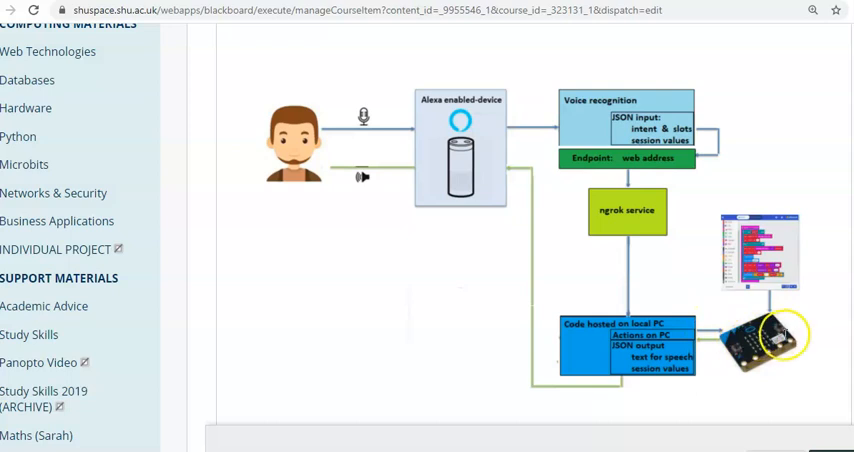
{"action": "mouse_move", "coordinate": [684, 344]}
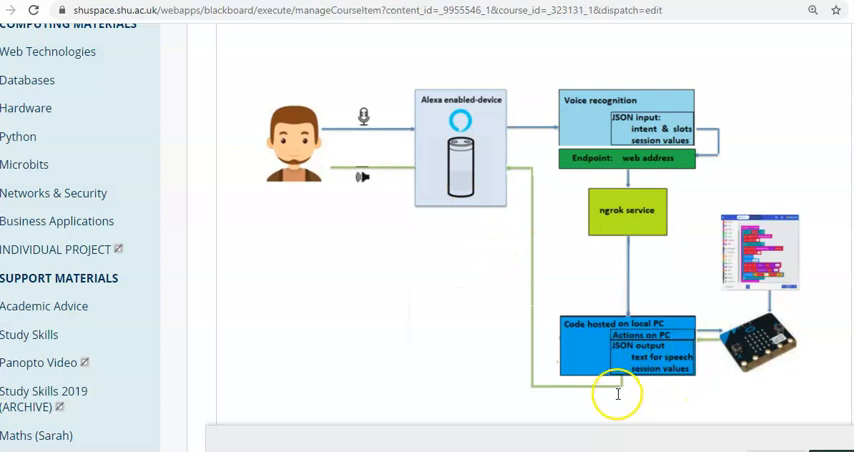
{"action": "mouse_move", "coordinate": [456, 180]}
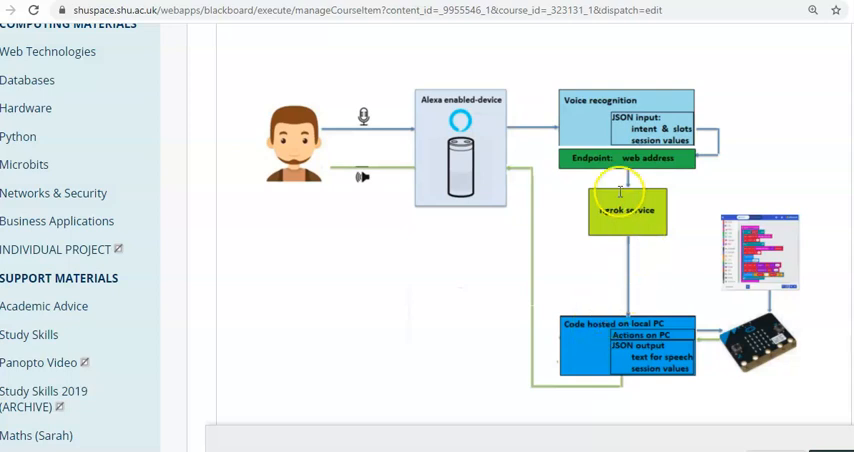
{"action": "mouse_move", "coordinate": [656, 222]}
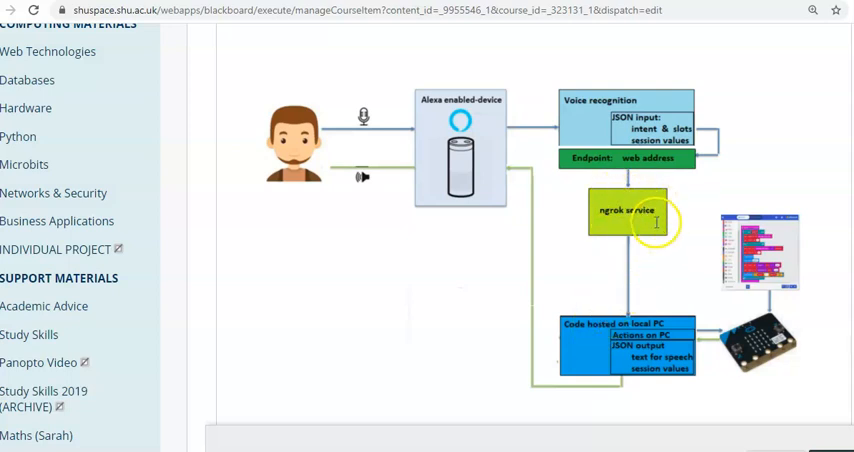
{"action": "mouse_move", "coordinate": [536, 188]}
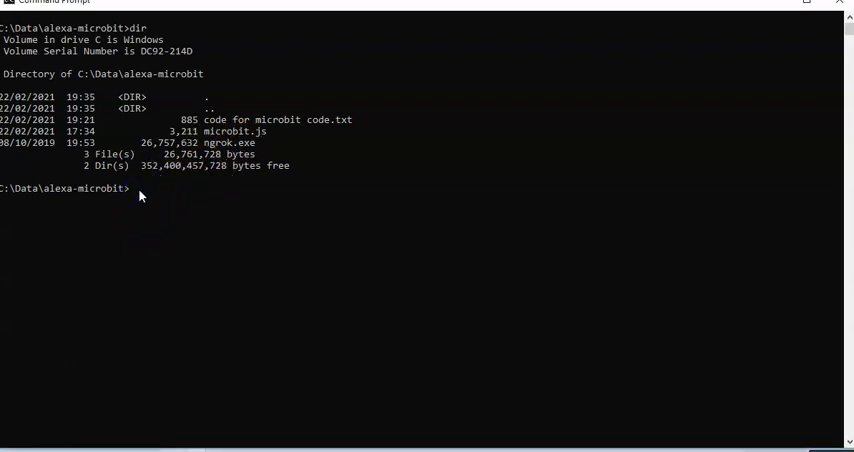
- Run 'ngrok http 5000' and select the https forwarding URL to localhost:5000 for copying
{"action": "type", "text": "ngr"}
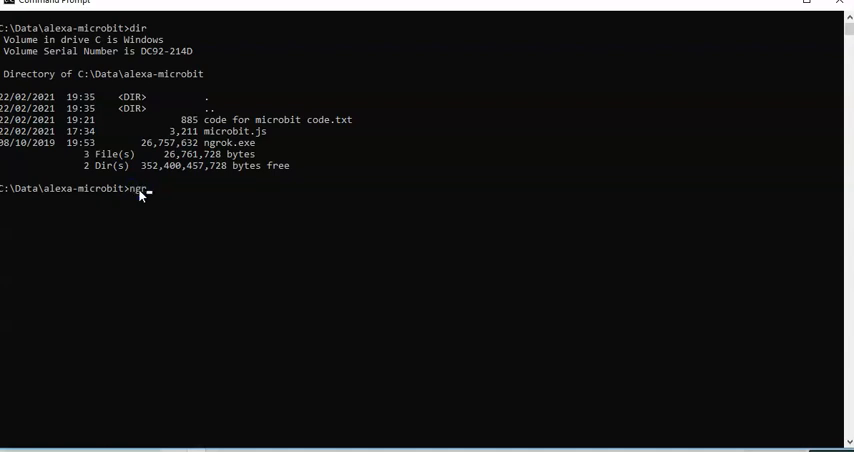
{"action": "type", "text": "rok"}
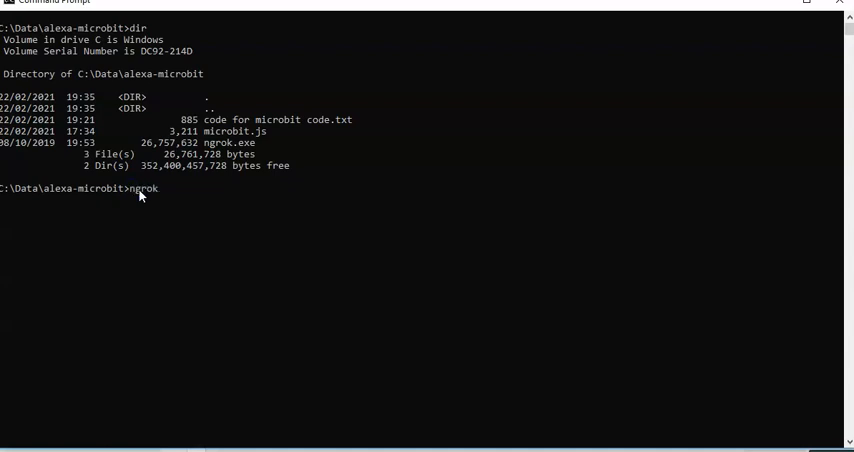
{"action": "type", "text": "h"}
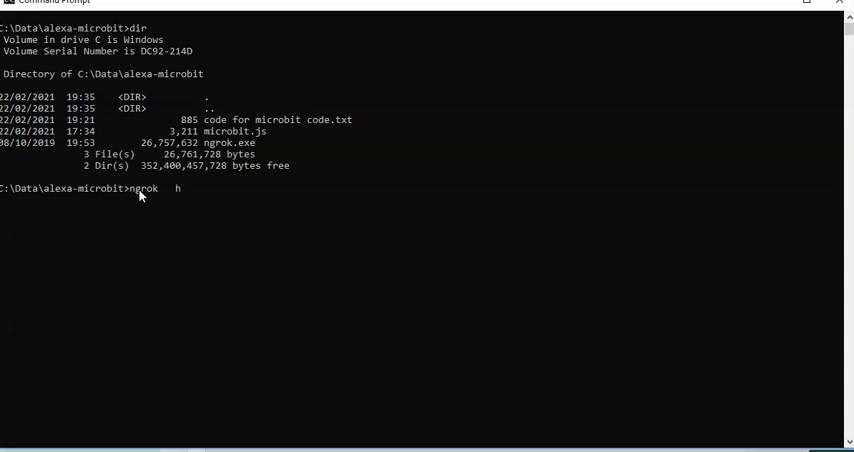
{"action": "type", "text": "ttp"}
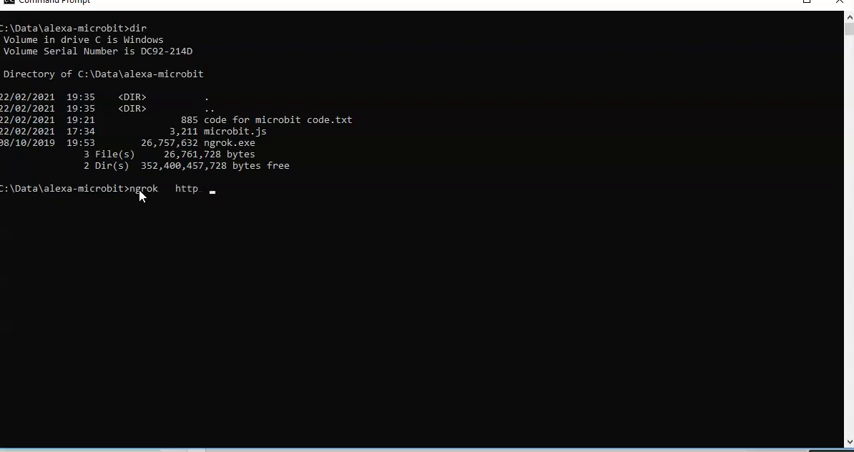
{"action": "type", "text": "5000"}
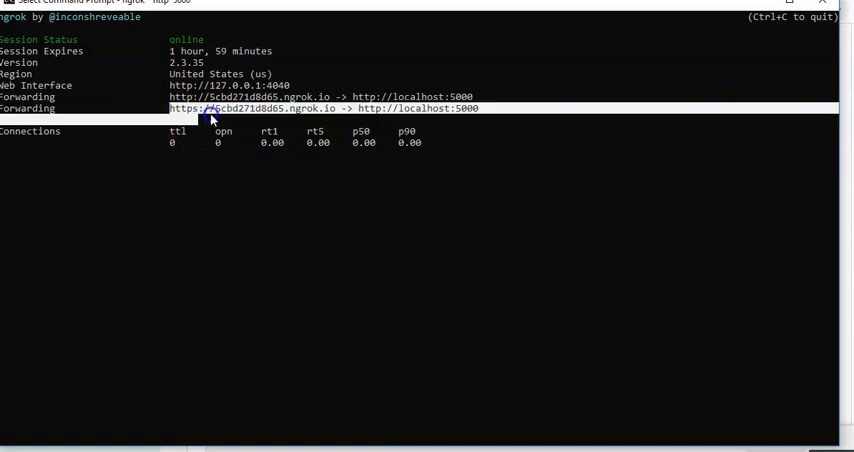
{"action": "left_click_drag", "start_coordinate": [168, 108], "coordinate": [340, 108]}
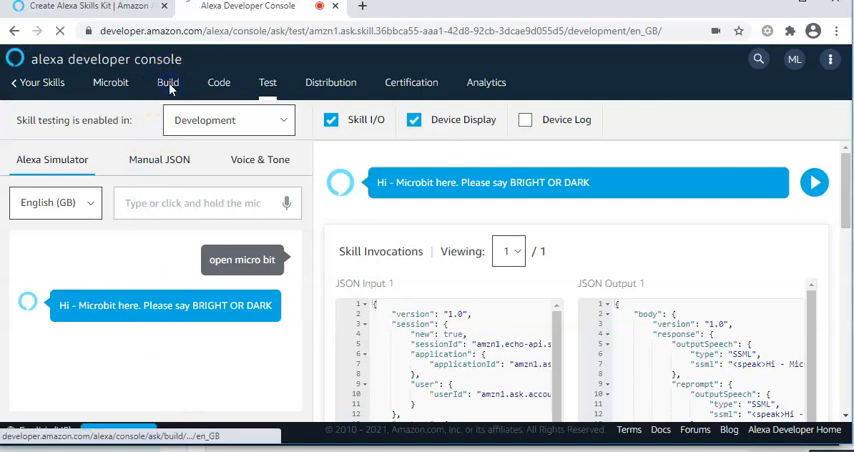
- Leave the simulator for Build and reach the Endpoint page's Service Endpoint Type choices
{"action": "left_click", "coordinate": [168, 84]}
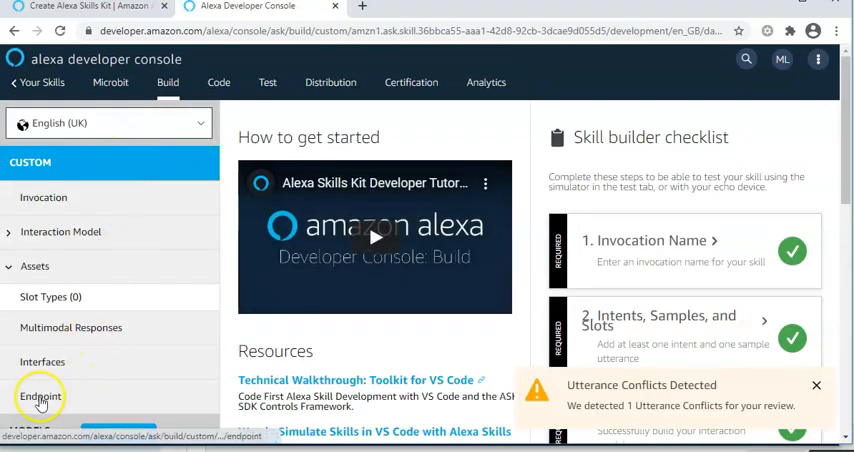
{"action": "left_click", "coordinate": [40, 396]}
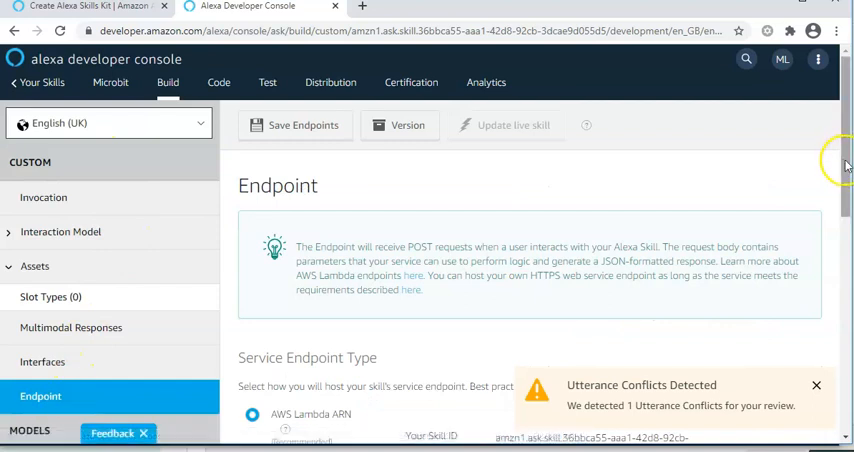
{"action": "scroll", "scroll_direction": "down", "scroll_amount": 3}
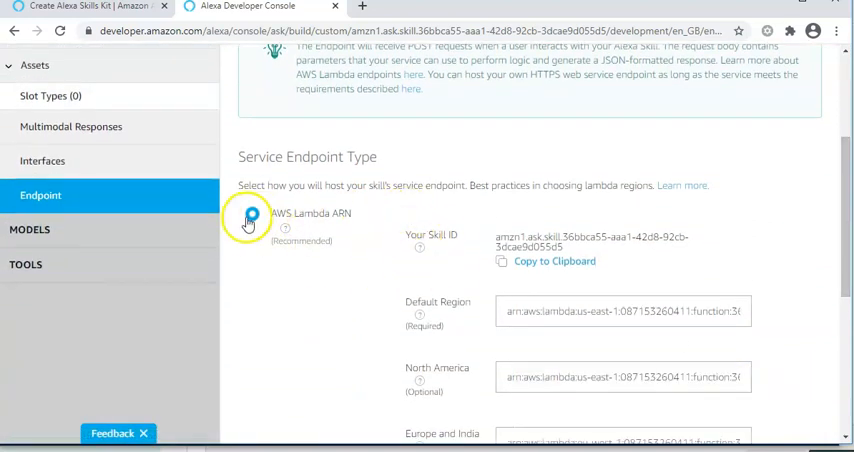
{"action": "left_click", "coordinate": [252, 220]}
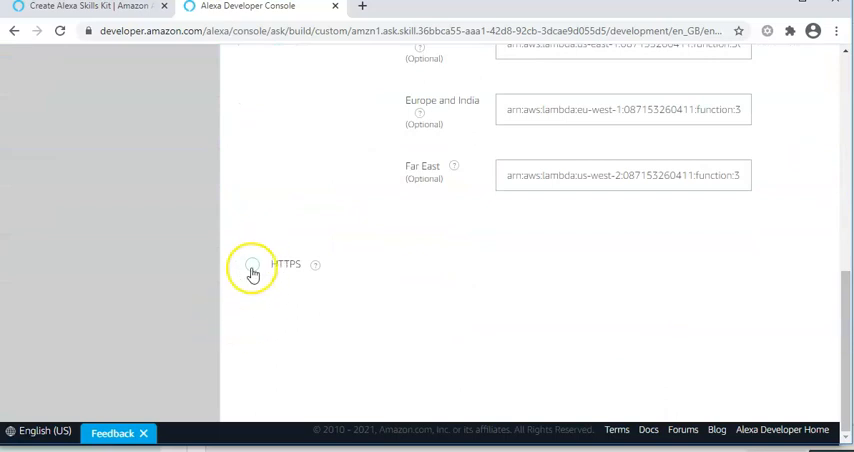
- Select HTTPS and append /microbit to the ngrok URL in Default Region
{"action": "left_click", "coordinate": [252, 268]}
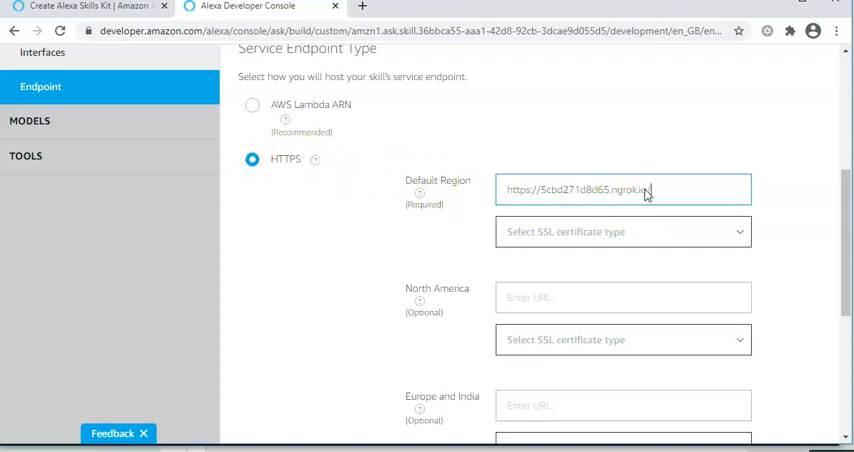
{"action": "type", "text": "/m"}
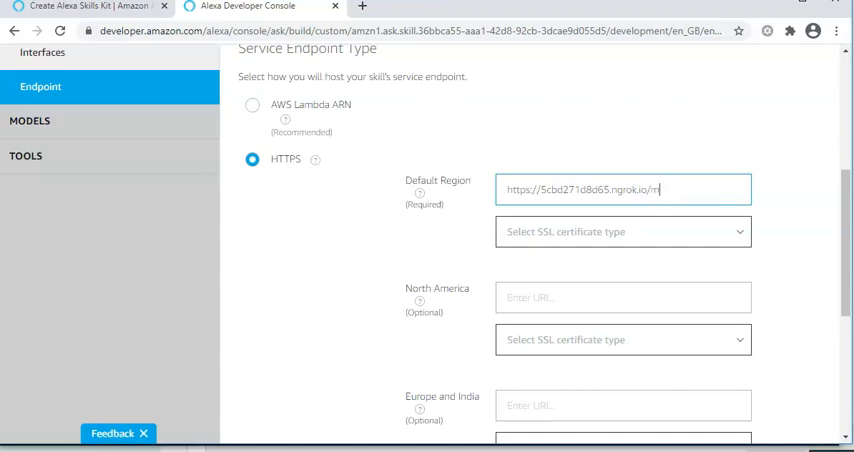
{"action": "type", "text": "icrobit"}
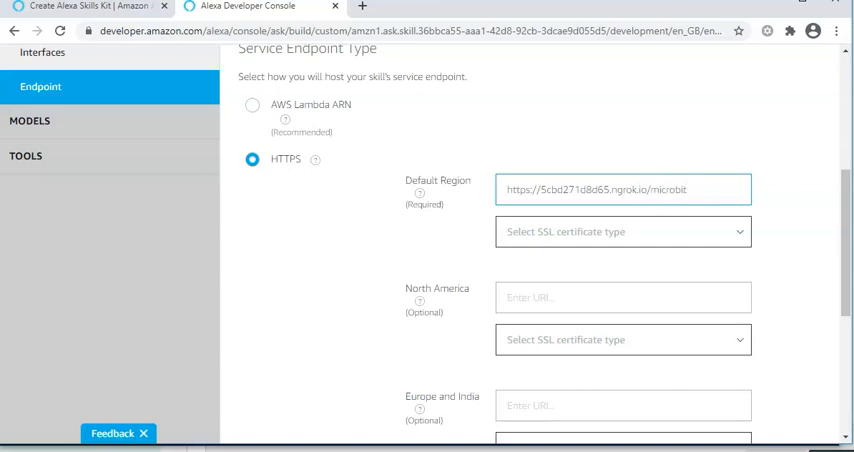
{"action": "type", "text": "s"}
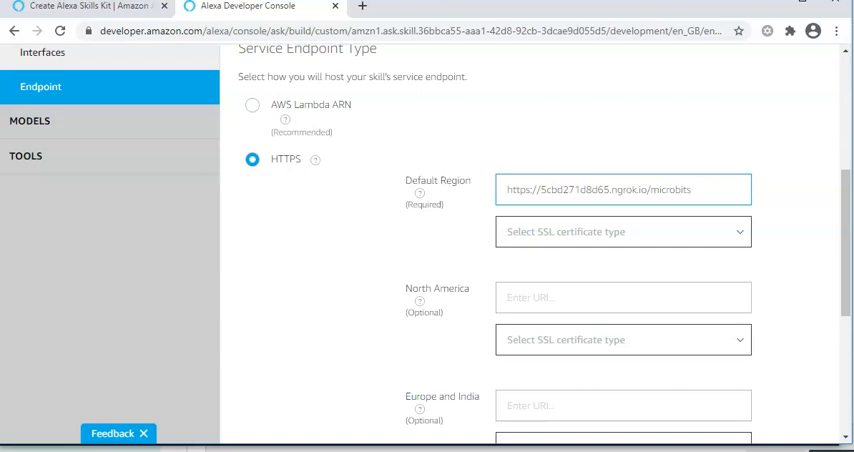
{"action": "key", "text": "Backspace"}
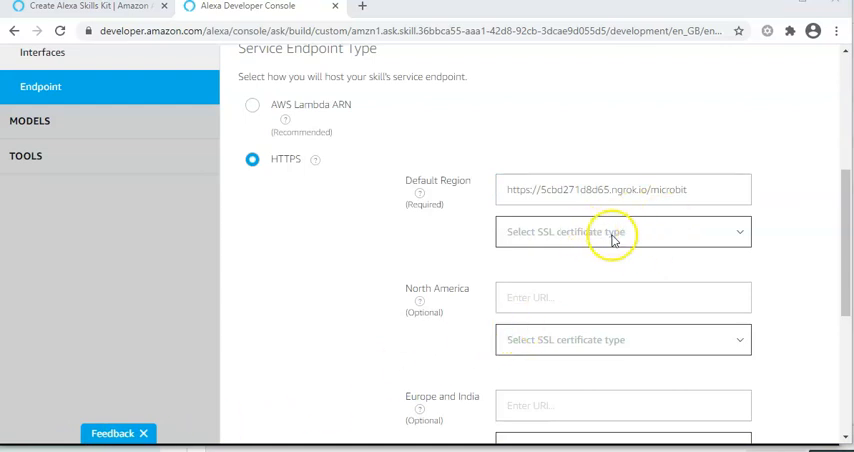
- Set the SSL certificate type to the wildcard sub-domain option
{"action": "left_click", "coordinate": [622, 230]}
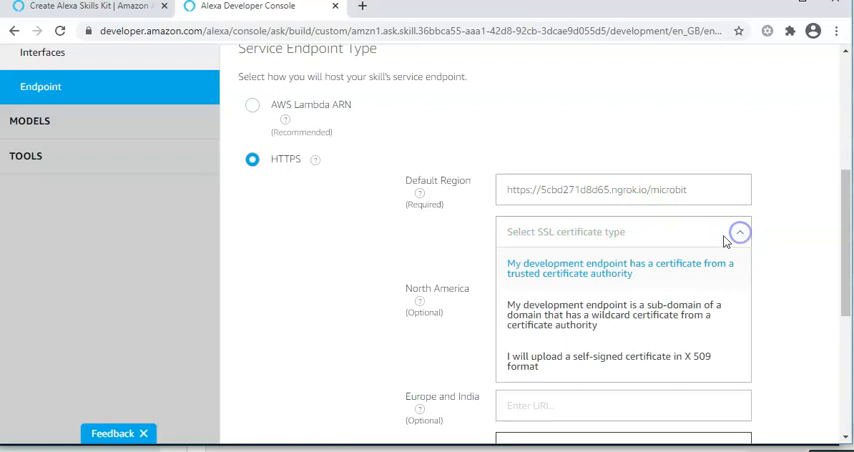
{"action": "mouse_move", "coordinate": [584, 236]}
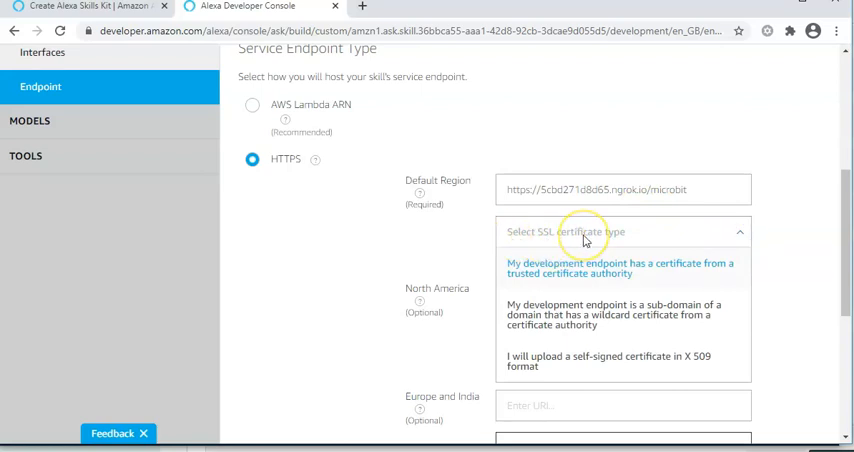
{"action": "mouse_move", "coordinate": [622, 216]}
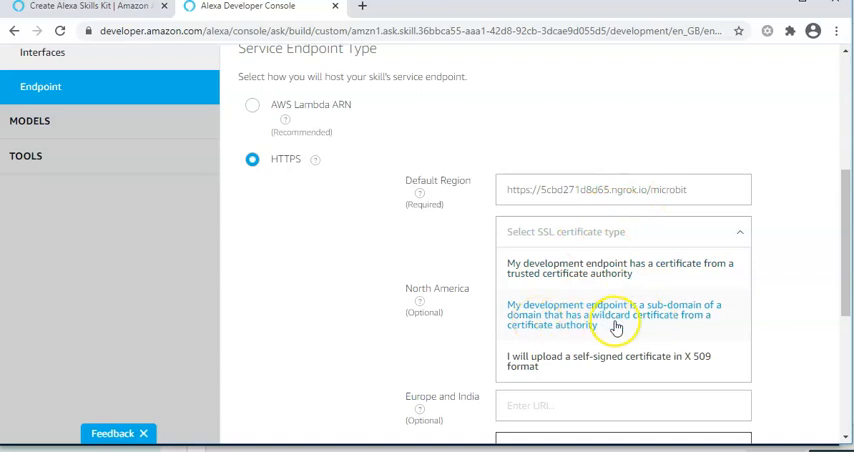
{"action": "left_click", "coordinate": [616, 316]}
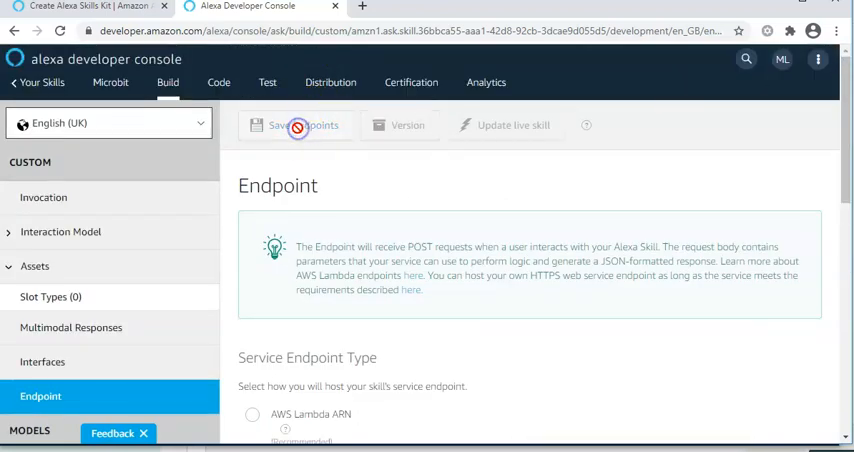
- Save the endpoint settings so the skill manifest is saved successfully
{"action": "left_click", "coordinate": [304, 124]}
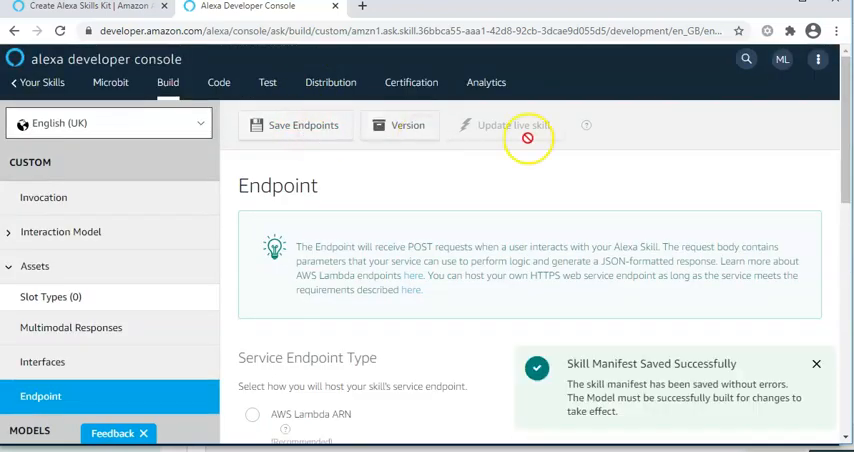
{"action": "mouse_move", "coordinate": [488, 14]}
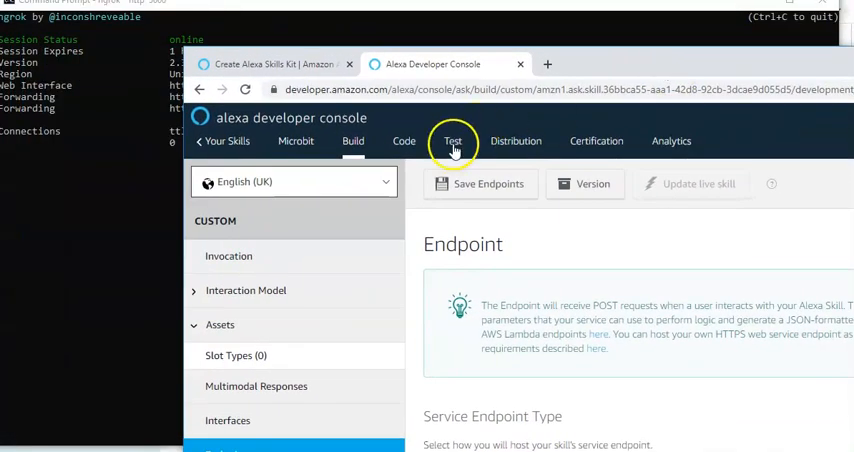
- Switch to the Test tab to try the skill in the Alexa Simulator
{"action": "left_click", "coordinate": [452, 140]}
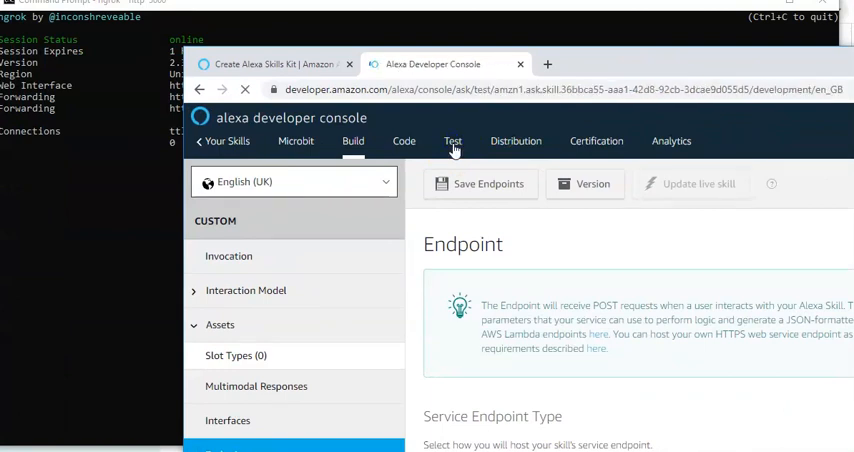
{"action": "left_click", "coordinate": [452, 140]}
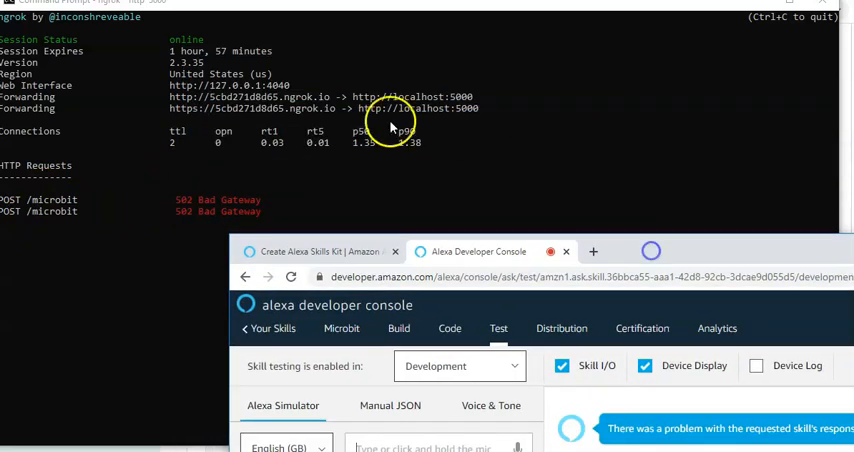
{"action": "mouse_move", "coordinate": [38, 120]}
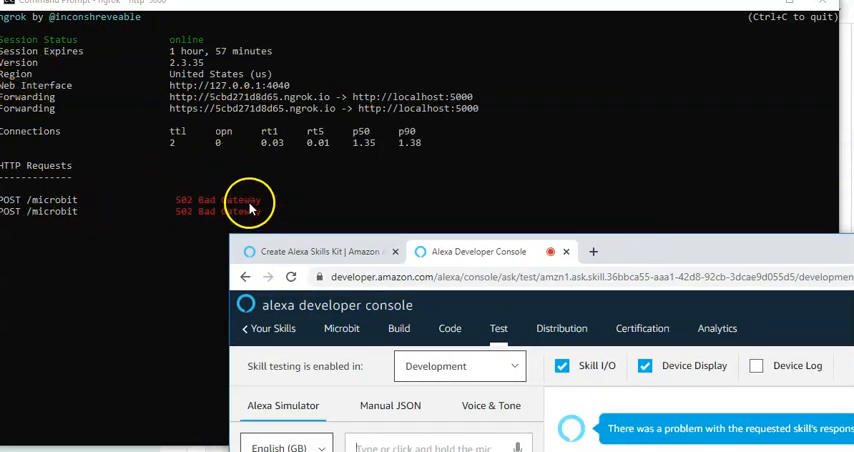
{"action": "mouse_move", "coordinate": [732, 260]}
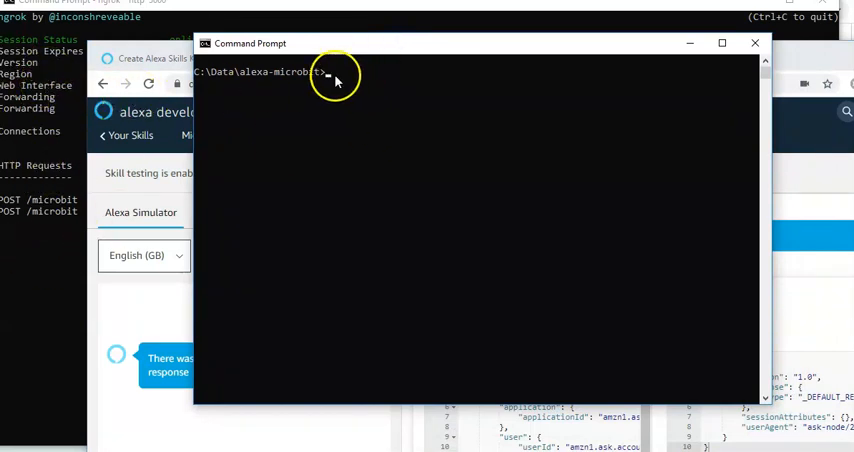
- List the alexa-microbit folder's contents with dir
{"action": "type", "text": "dir"}
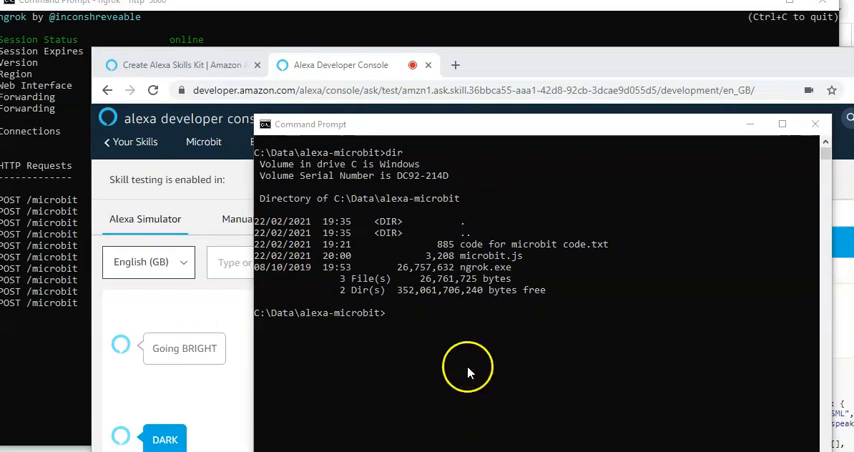
{"action": "mouse_move", "coordinate": [468, 258]}
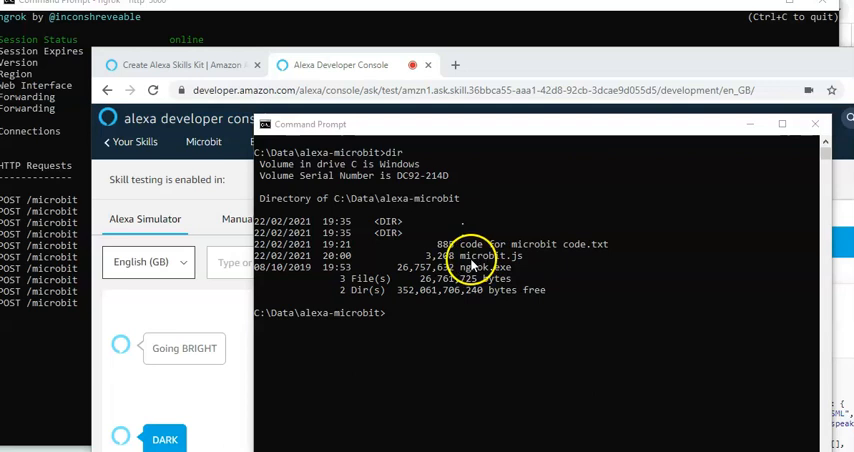
{"action": "mouse_move", "coordinate": [392, 324]}
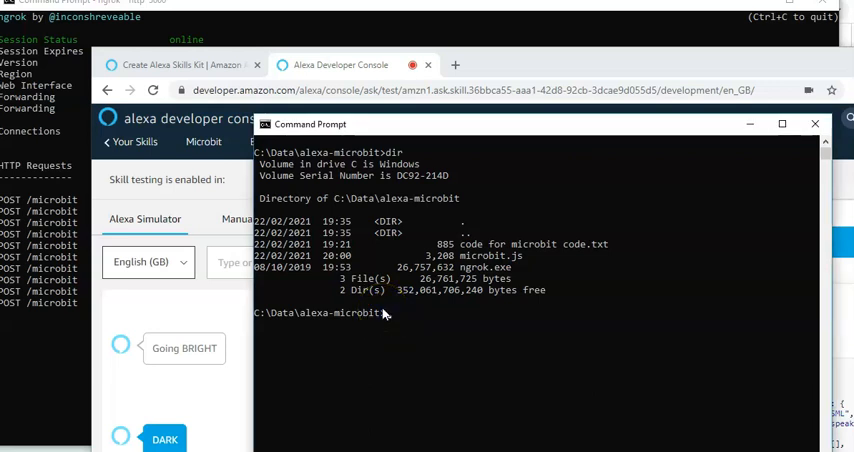
- Run npm install alexa-app request serialport express and let the packages finish installing
{"action": "type", "text": "pm"}
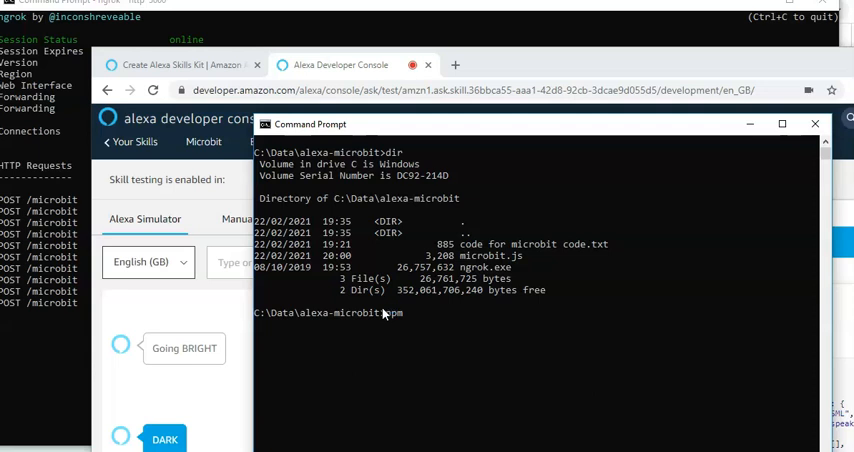
{"action": "type", "text": "in"}
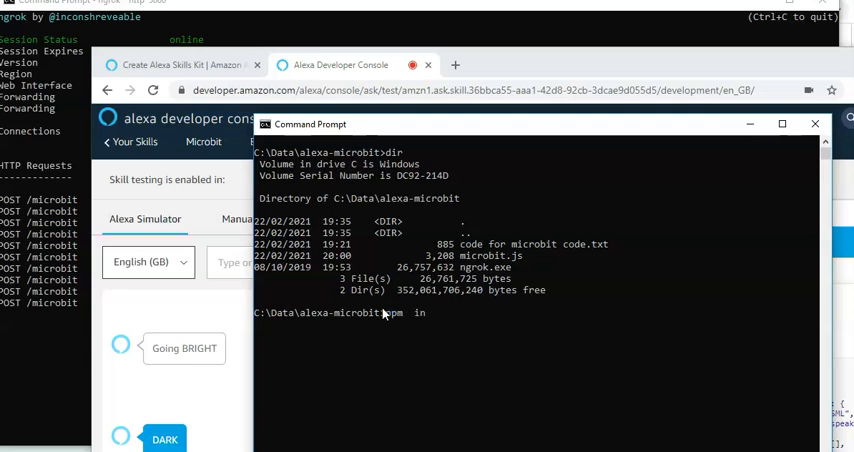
{"action": "type", "text": "install"}
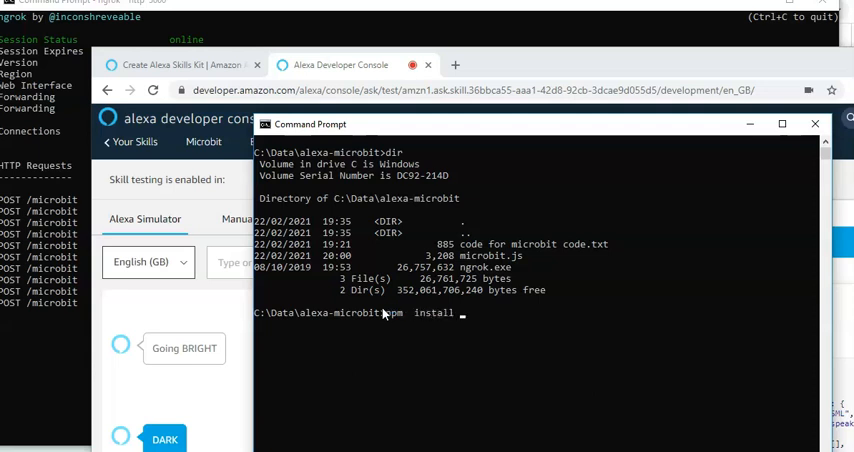
{"action": "type", "text": "a"}
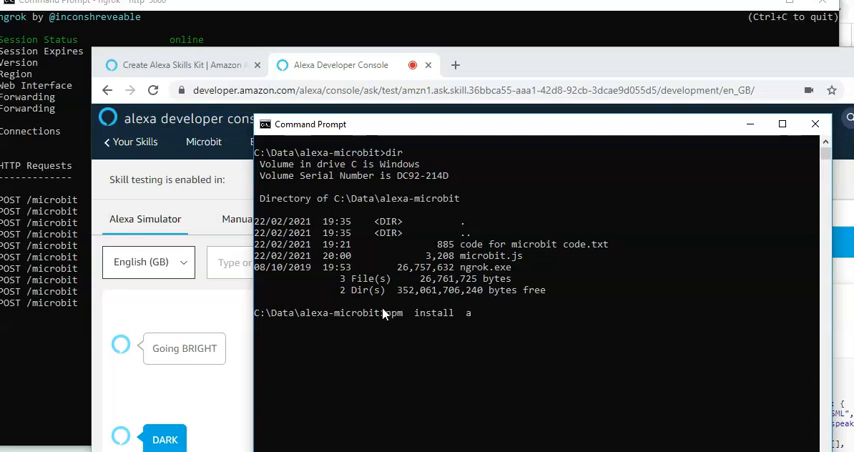
{"action": "type", "text": "lexa"}
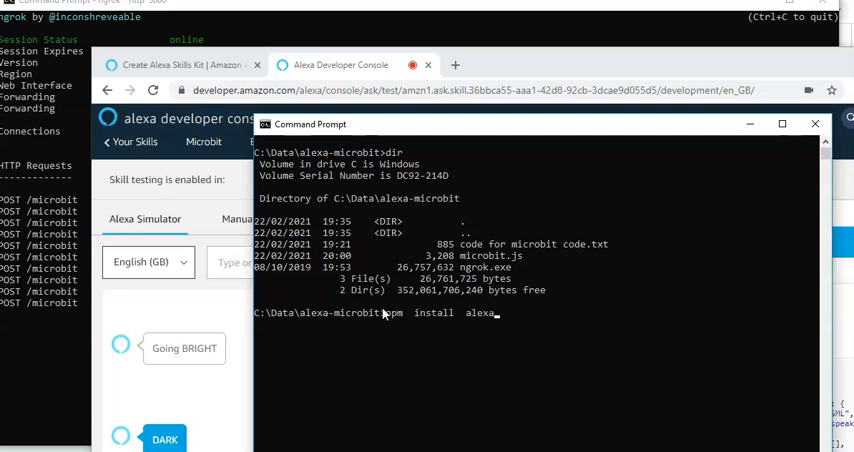
{"action": "type", "text": "-app"}
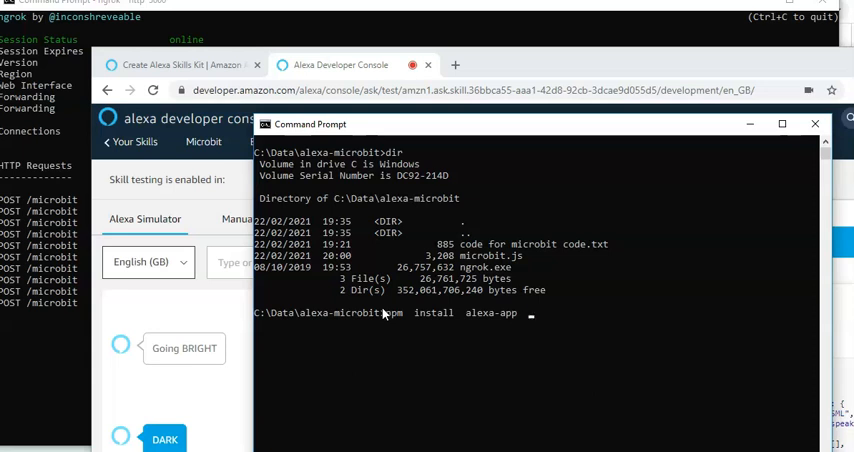
{"action": "type", "text": "n"}
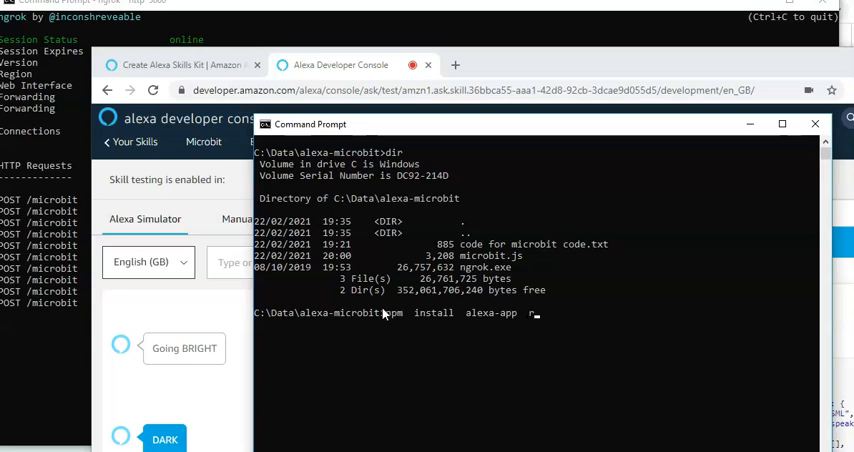
{"action": "type", "text": "eques"}
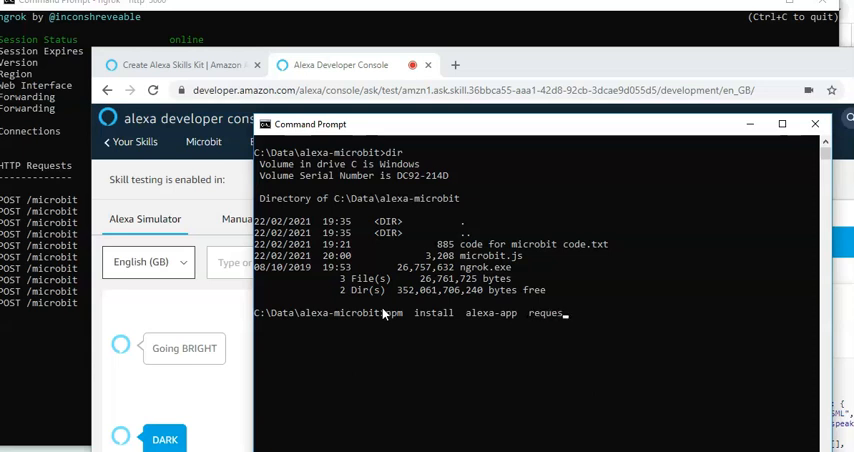
{"action": "type", "text": "t"}
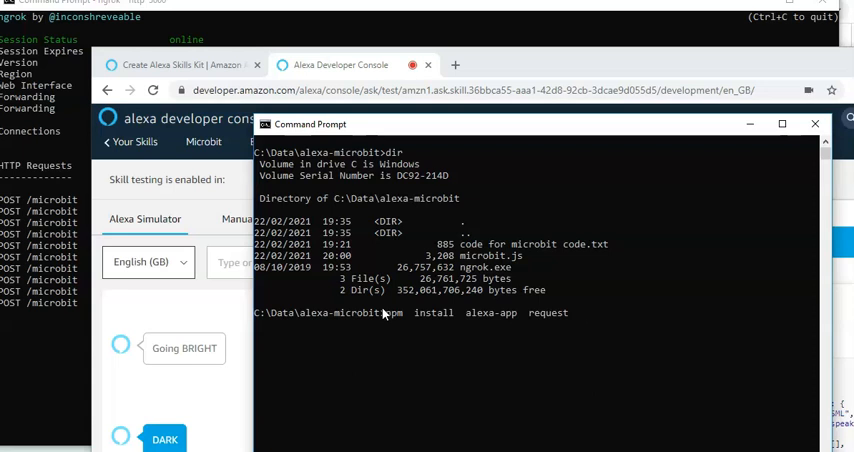
{"action": "type", "text": "serial"}
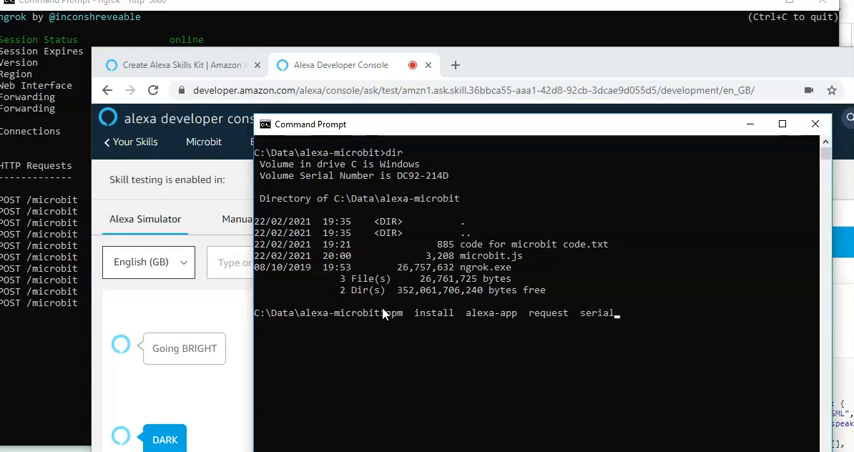
{"action": "type", "text": "port"}
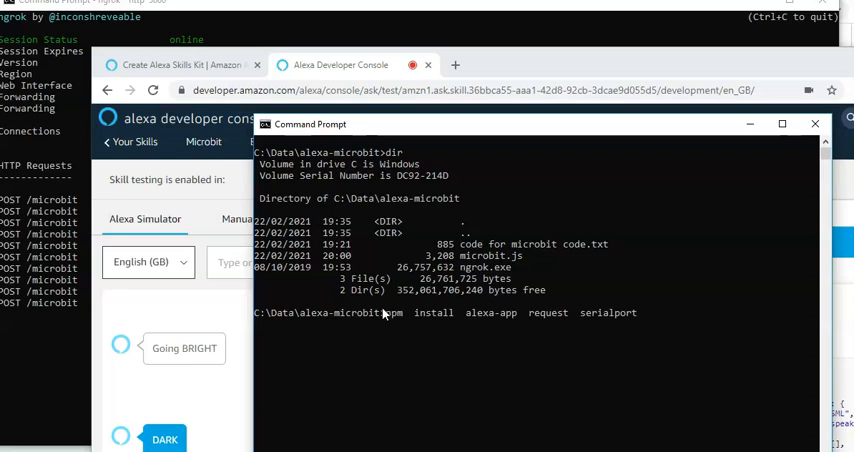
{"action": "type", "text": "expre"}
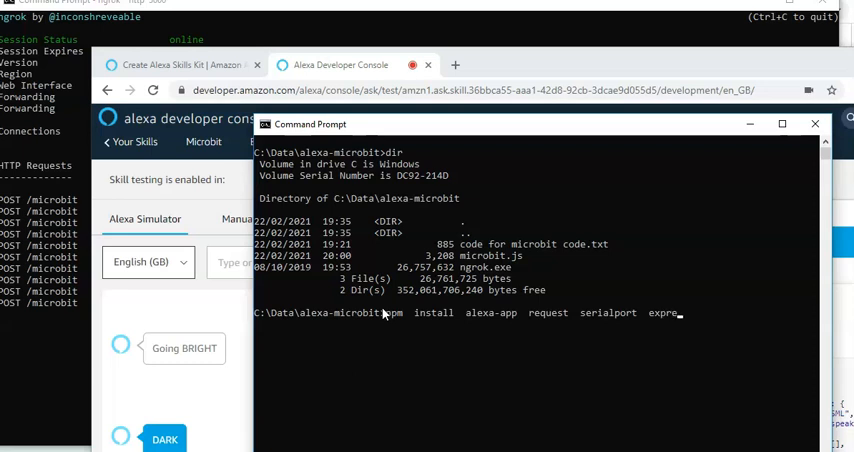
{"action": "type", "text": "ss"}
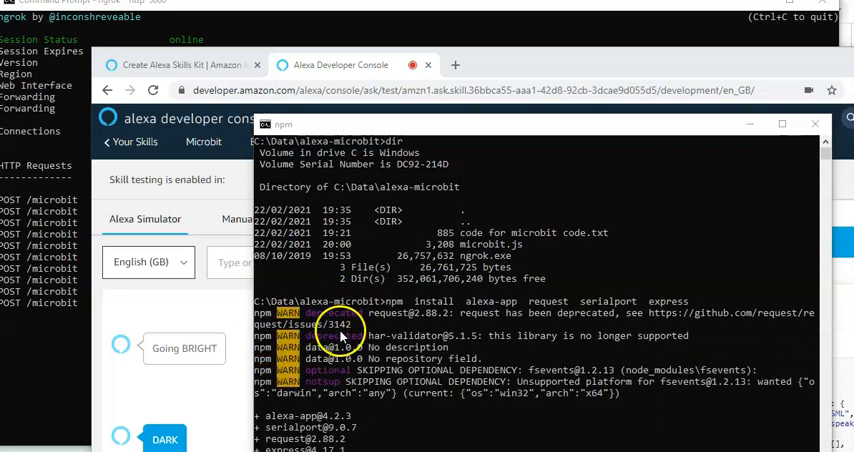
{"action": "scroll", "scroll_direction": "down", "scroll_amount": 3}
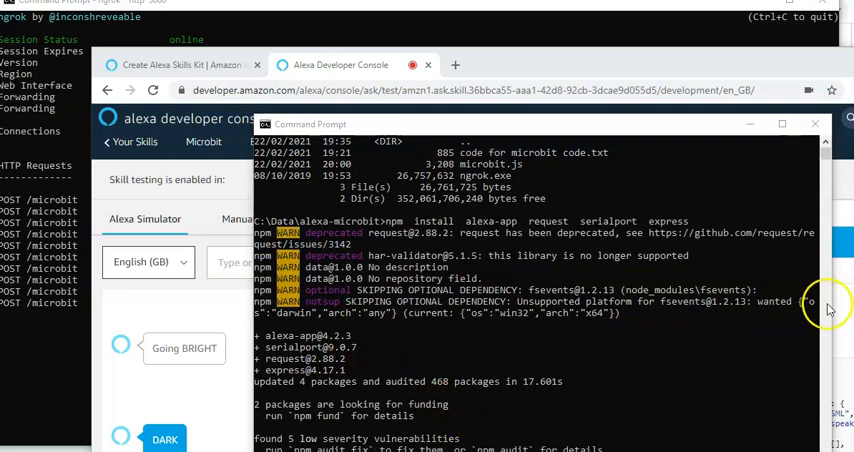
{"action": "mouse_move", "coordinate": [532, 288]}
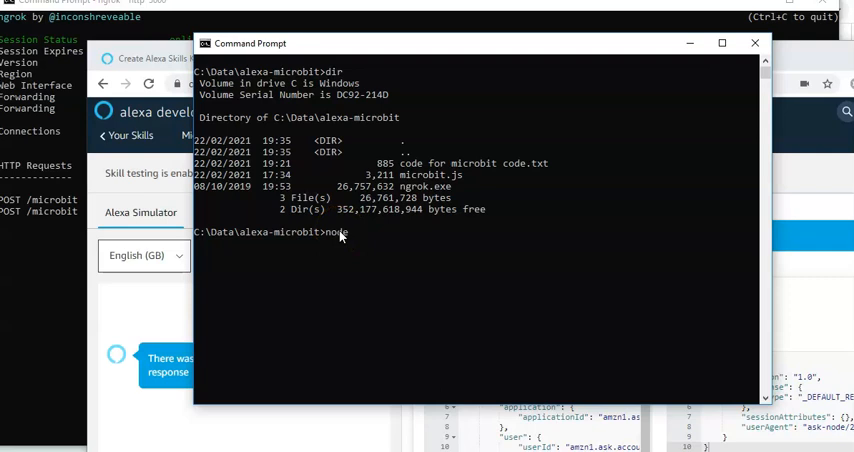
- Run node microbit.js so it lists the sample Alexa invocations
{"action": "type", "text": "microb"}
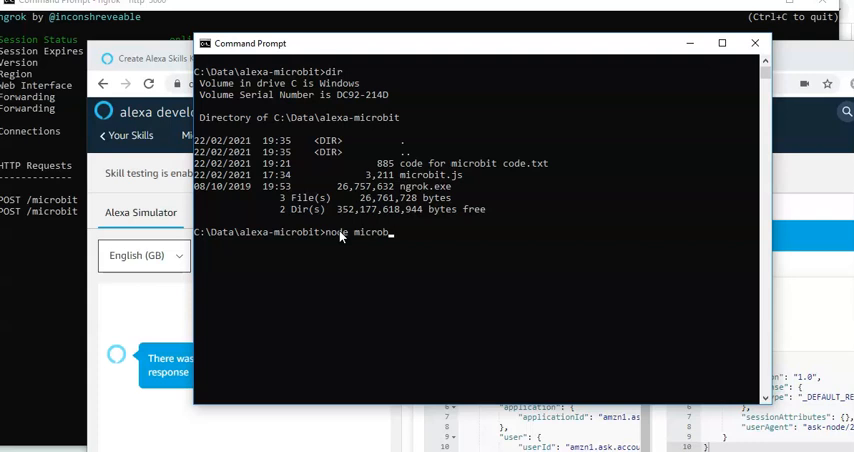
{"action": "type", "text": "it.js"}
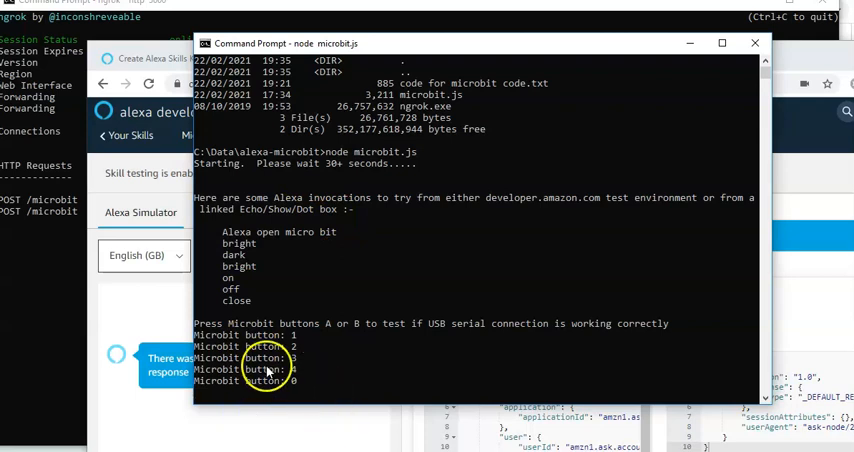
{"action": "mouse_move", "coordinate": [250, 238]}
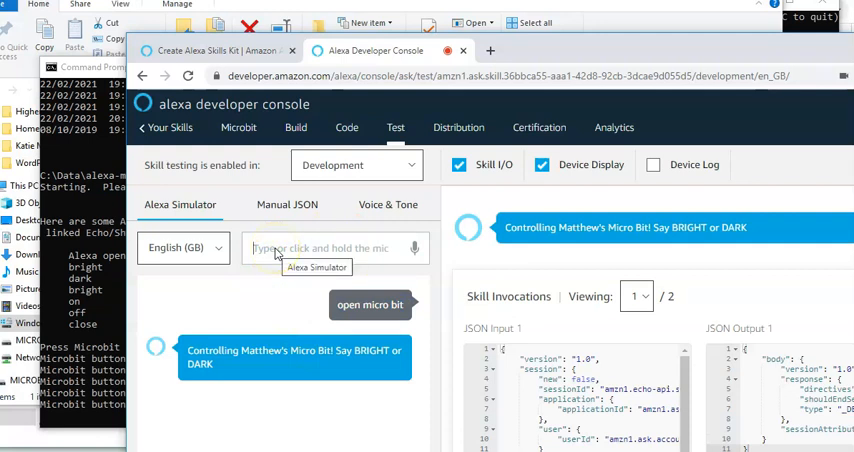
- Send 'bright' then 'dark' to the micro bit skill in the simulator
{"action": "type", "text": "b"}
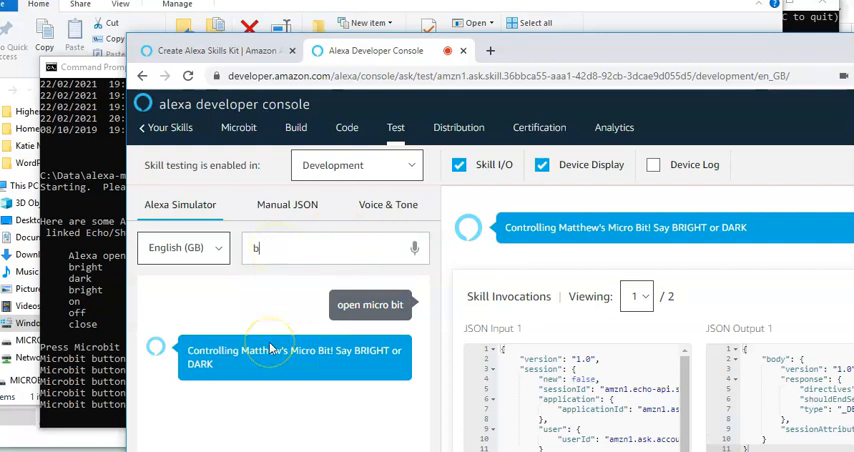
{"action": "type", "text": "right"}
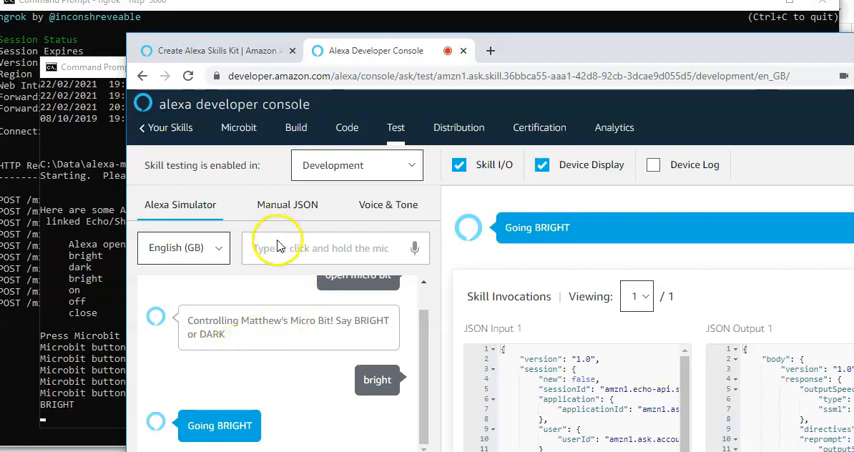
{"action": "type", "text": "dark"}
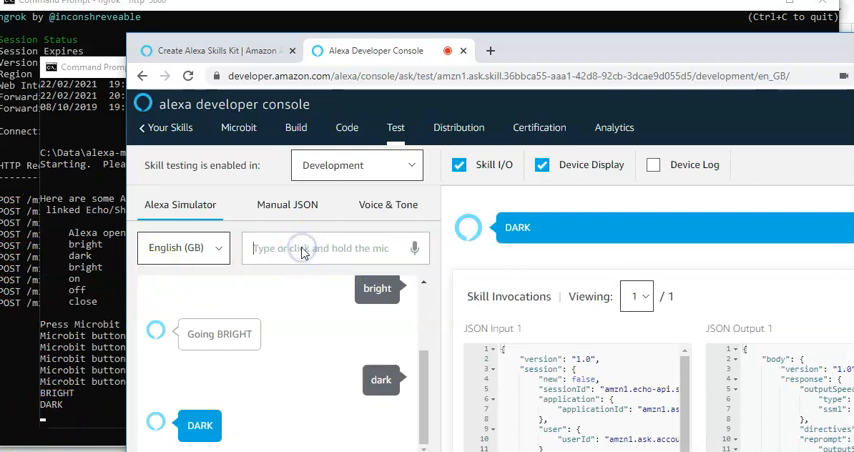
- Send 'bright' again and 'off', confirming Going BRIGHT and DARK replies
{"action": "type", "text": "bright"}
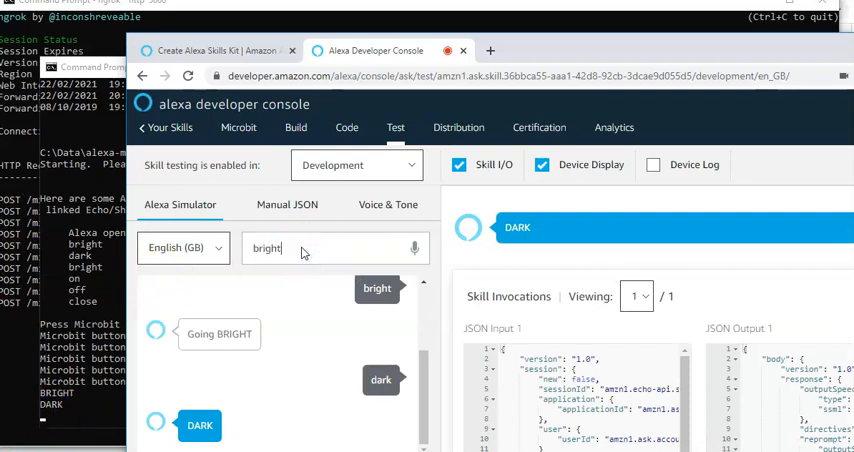
{"action": "key", "text": "Enter"}
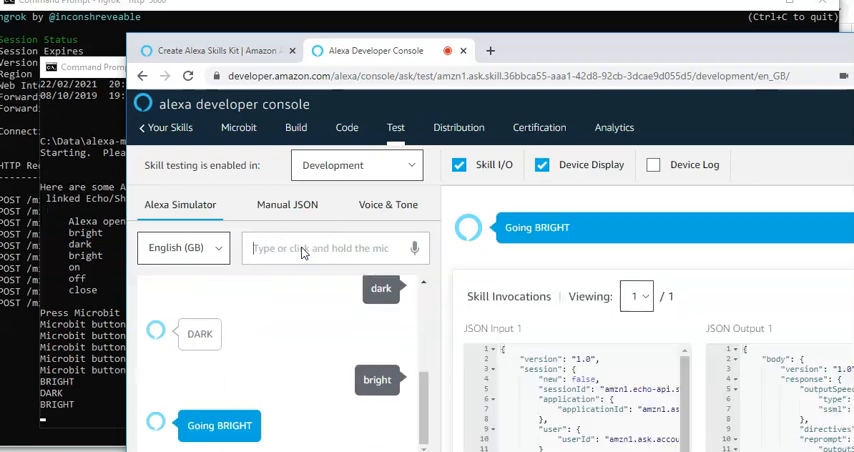
{"action": "type", "text": "of"}
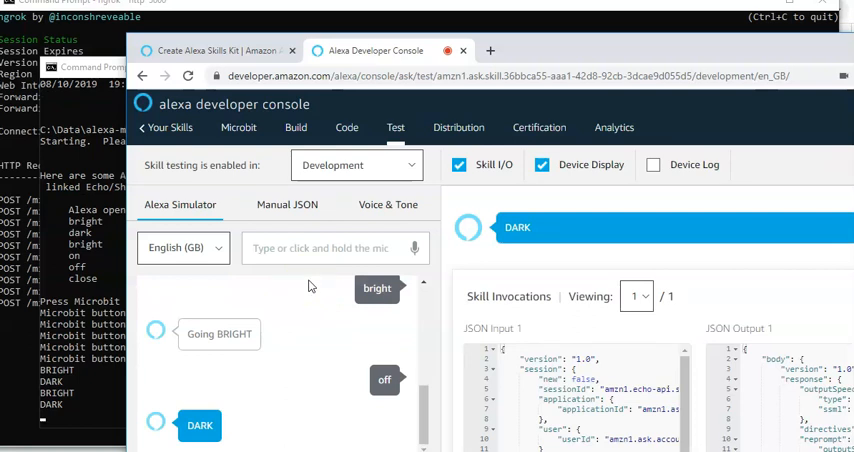
{"action": "left_click", "coordinate": [320, 248]}
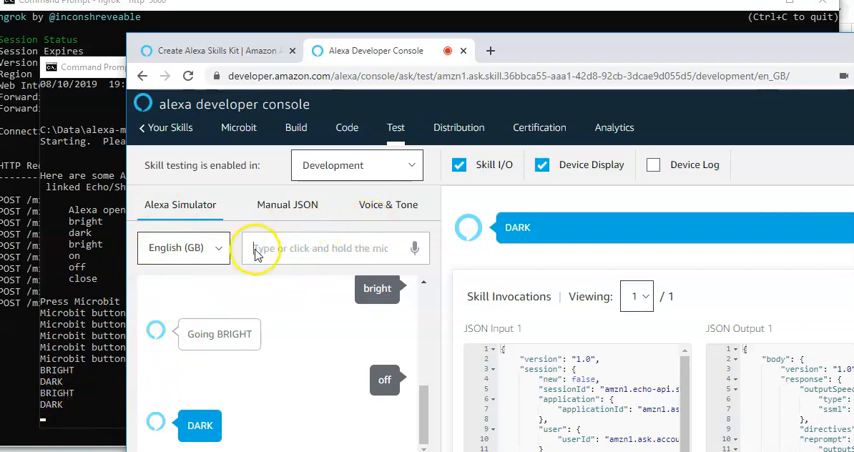
{"action": "mouse_move", "coordinate": [336, 260]}
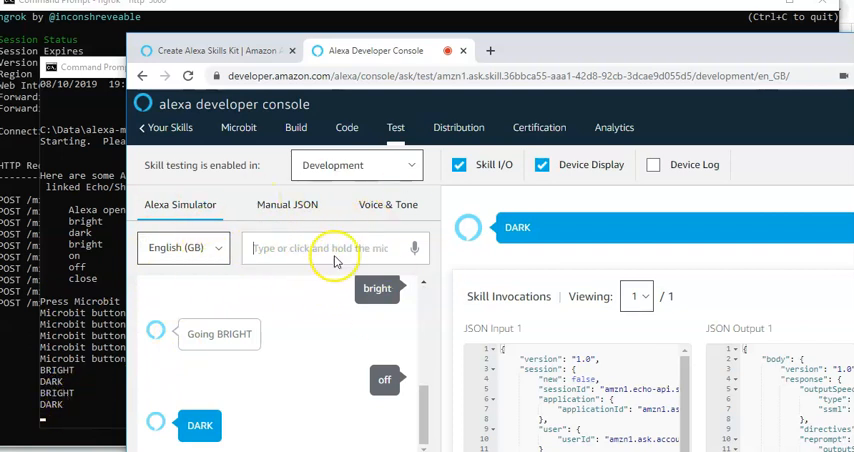
{"action": "mouse_move", "coordinate": [244, 238]}
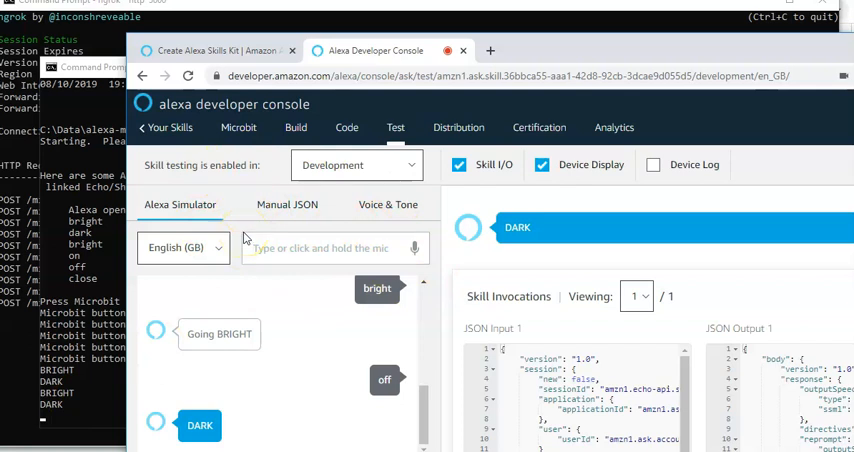